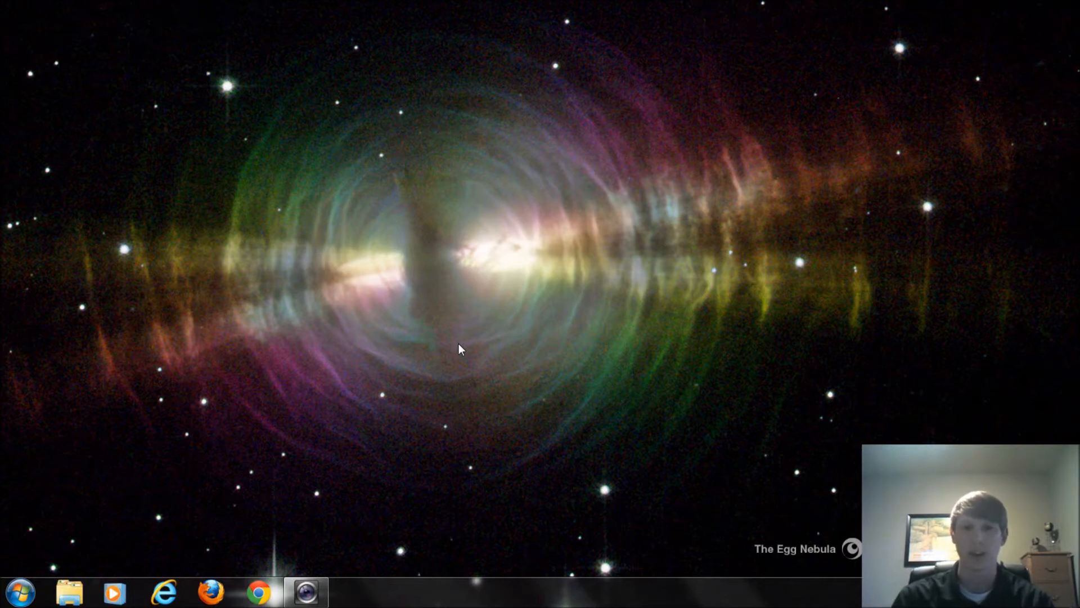
mouse_move(331, 408)
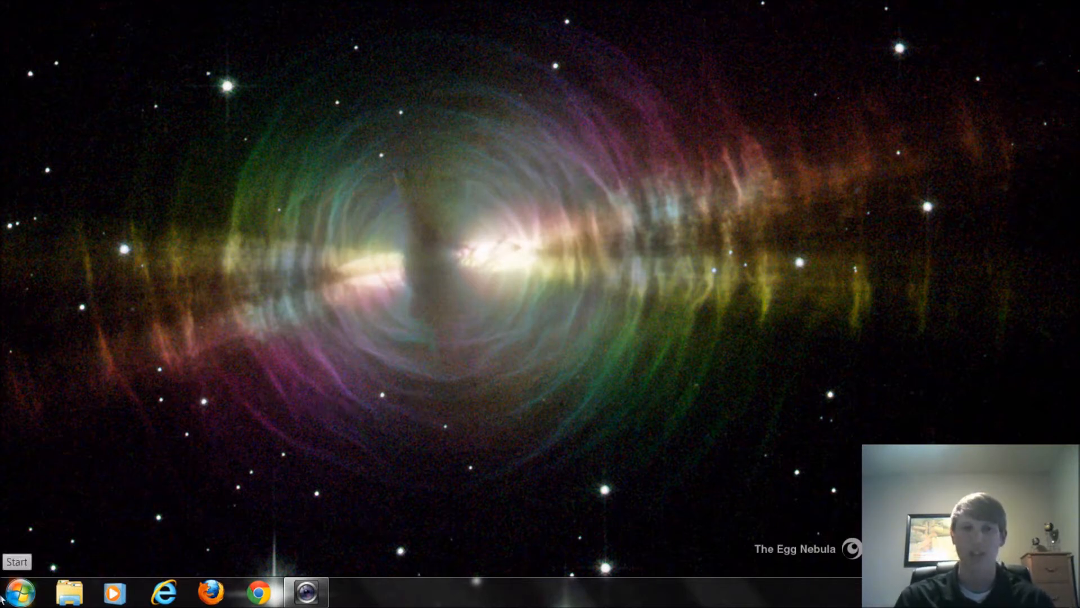
- Launch Disk Cleanup from the Start menu's All Programs list, then cancel its space calculation
click(17, 593)
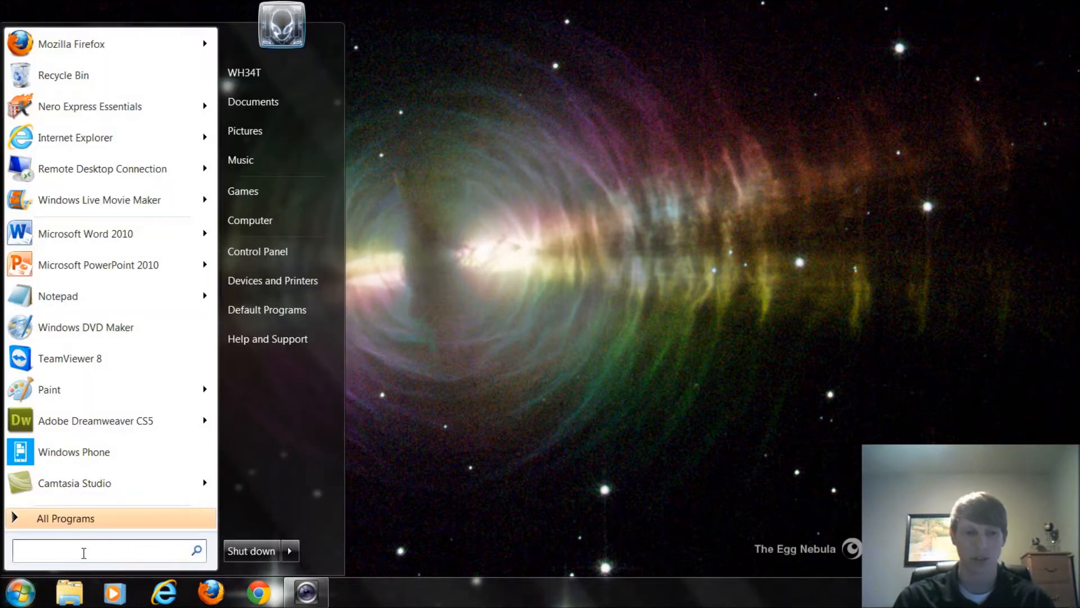
text(disk)
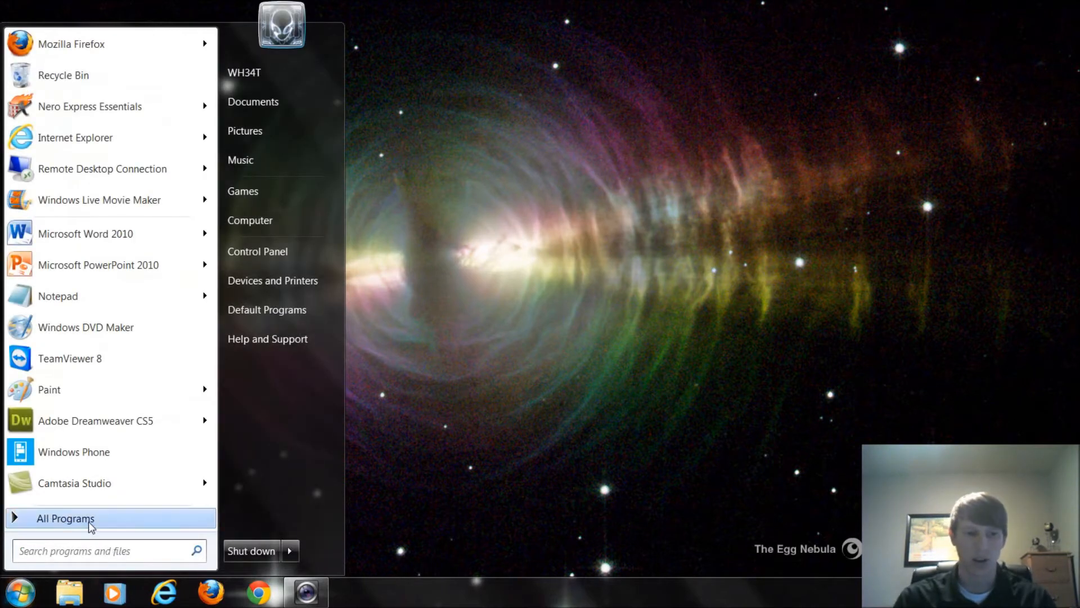
click(65, 518)
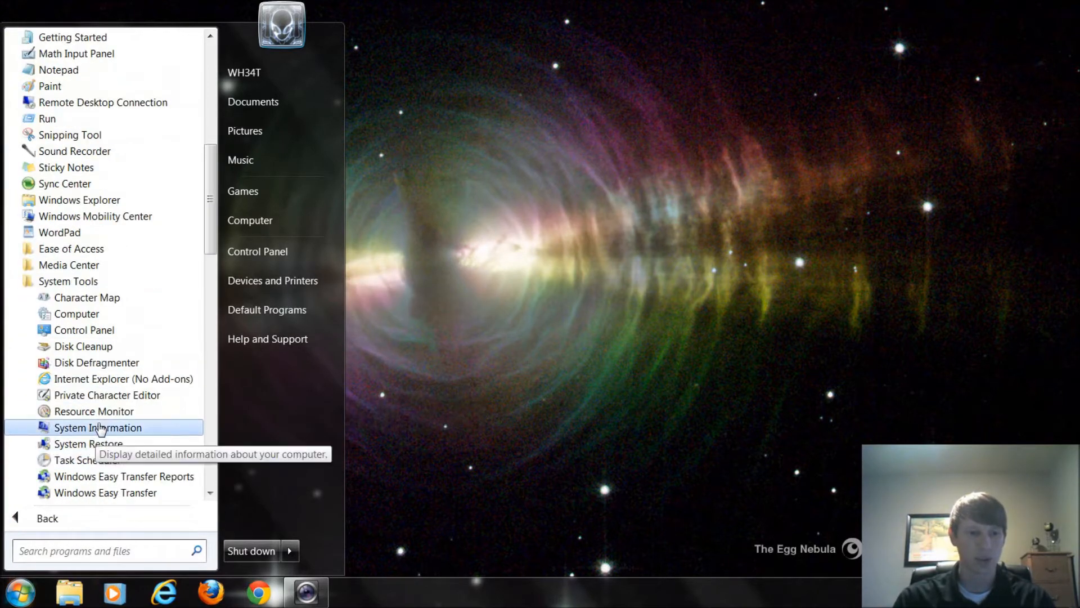
scroll(down, 3)
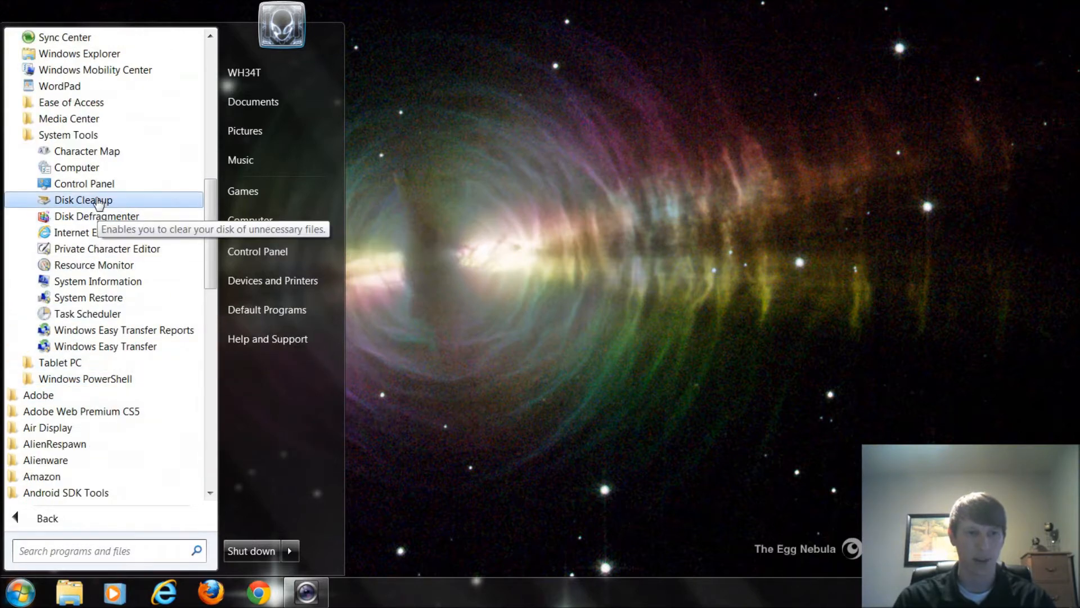
click(83, 200)
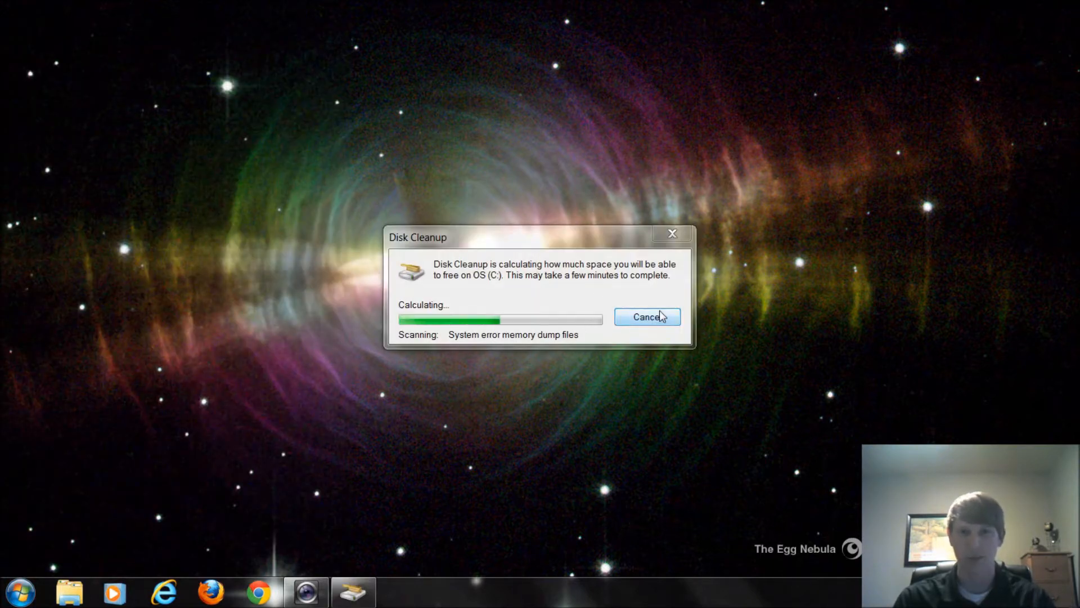
click(646, 316)
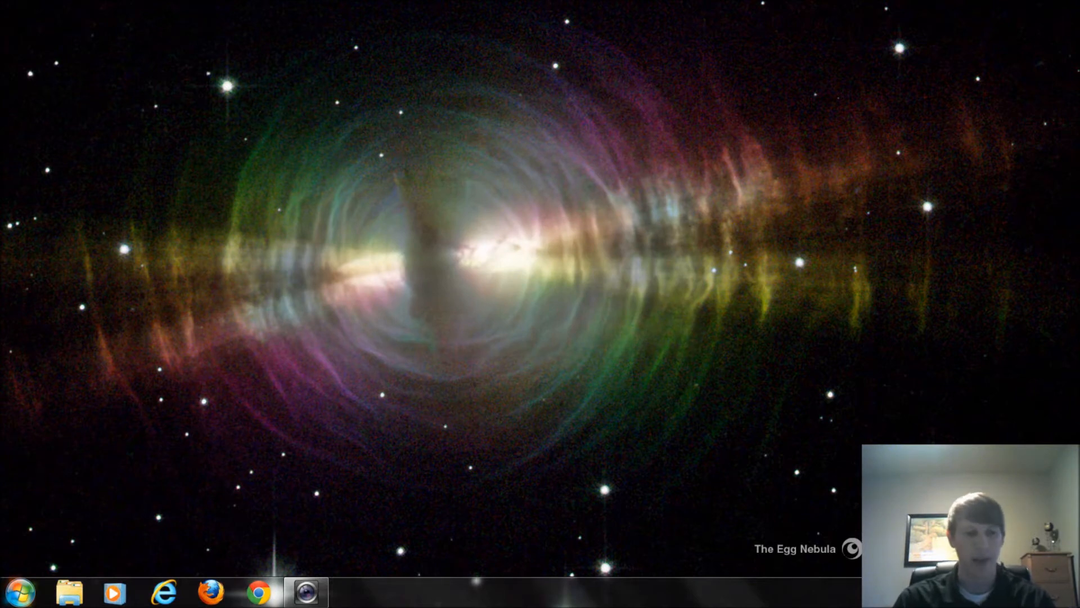
- From Start > Computer, bring up the Properties dialog of the OS (C:) drive
click(19, 594)
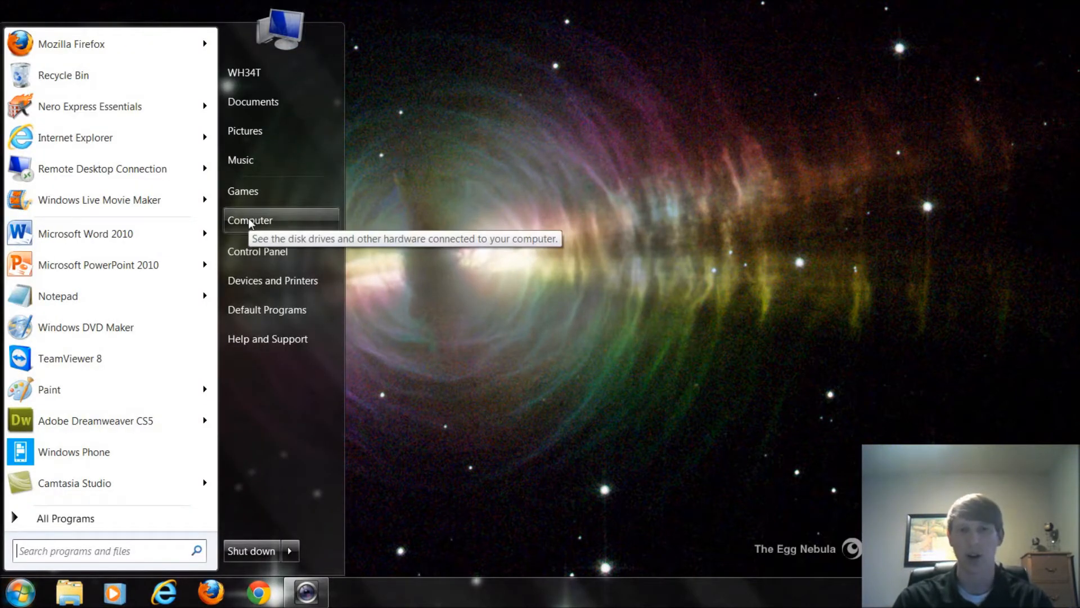
click(250, 219)
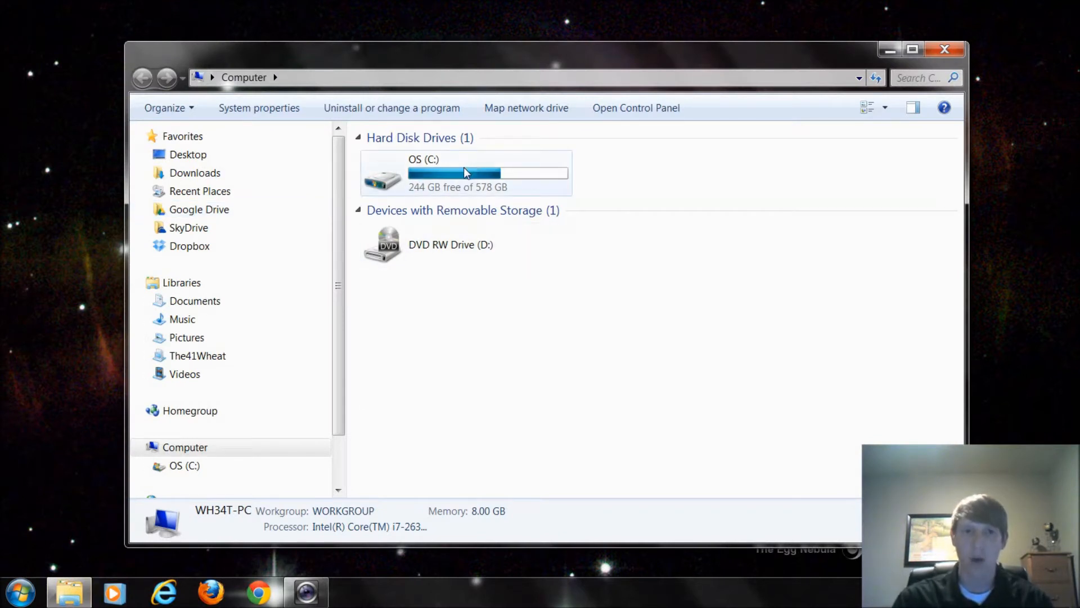
click(462, 173)
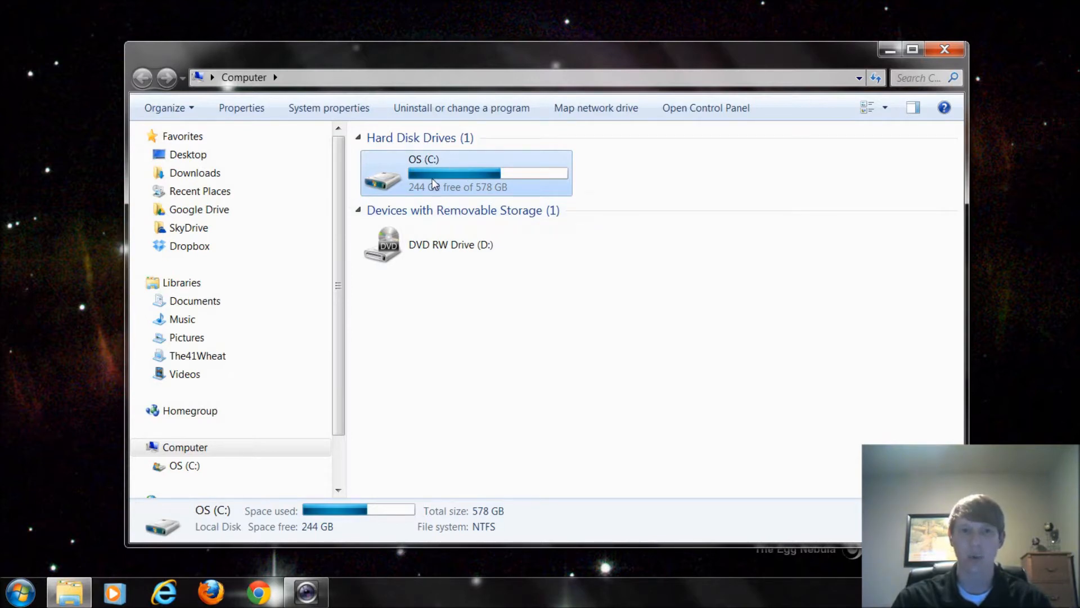
right_click(465, 172)
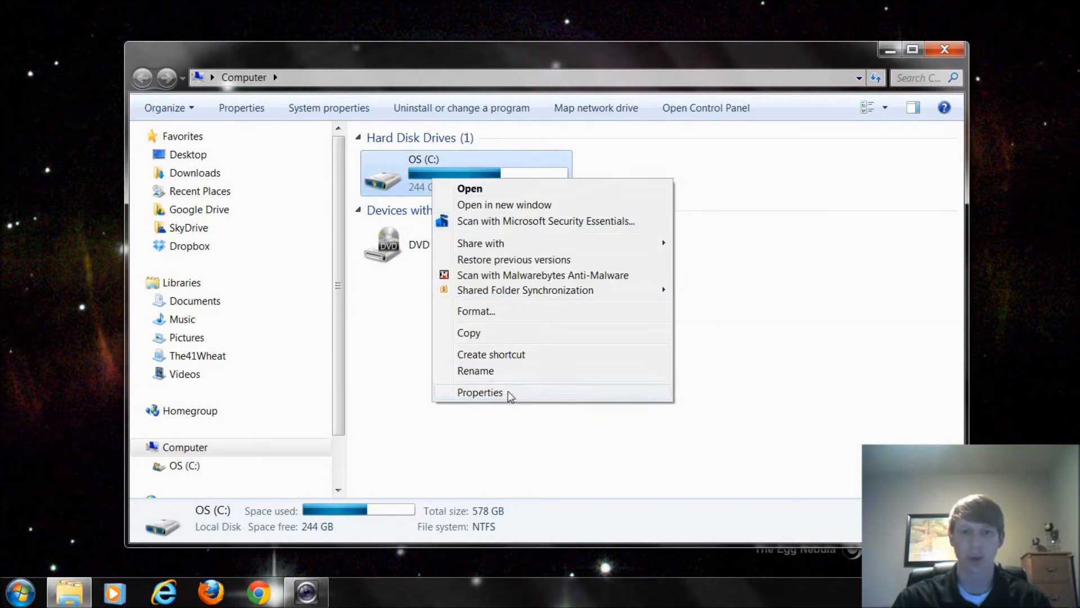
click(479, 392)
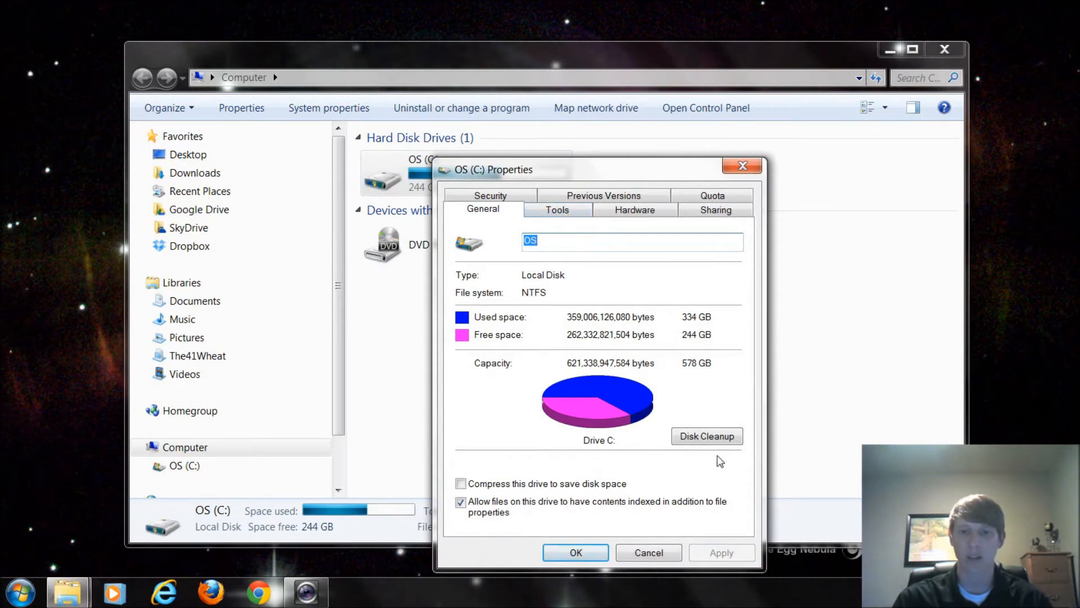
mouse_move(627, 323)
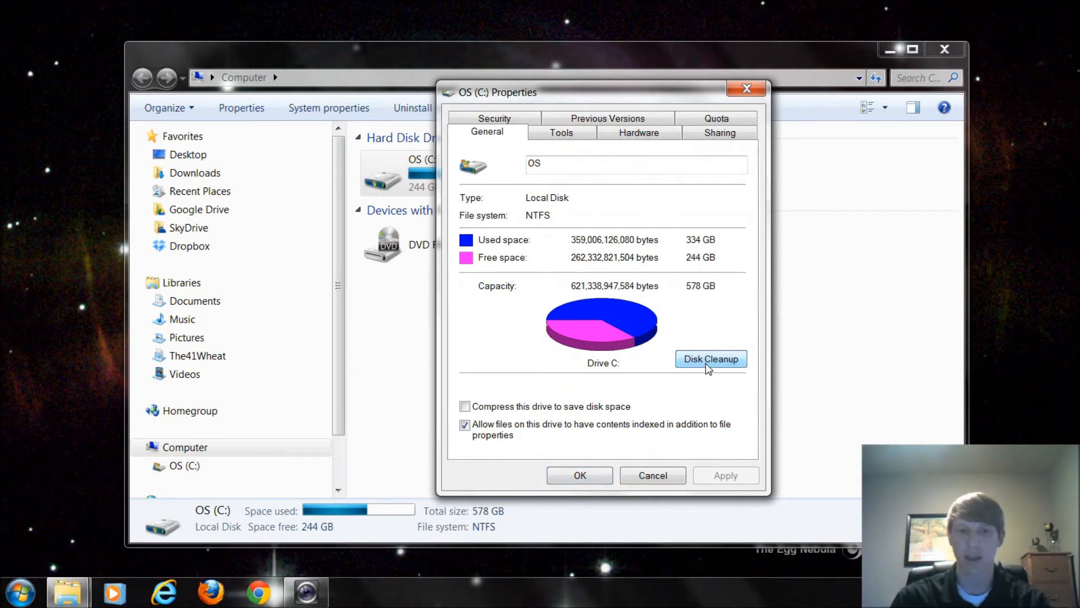
- Run Disk Cleanup from the General tab and centre its window once the C: scan finishes
click(711, 358)
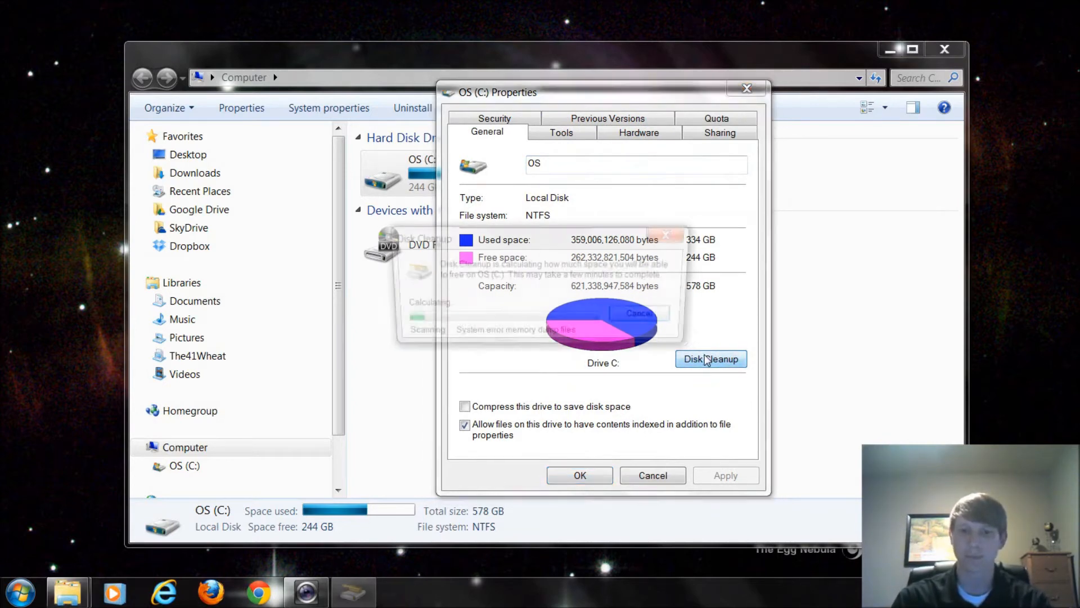
click(710, 358)
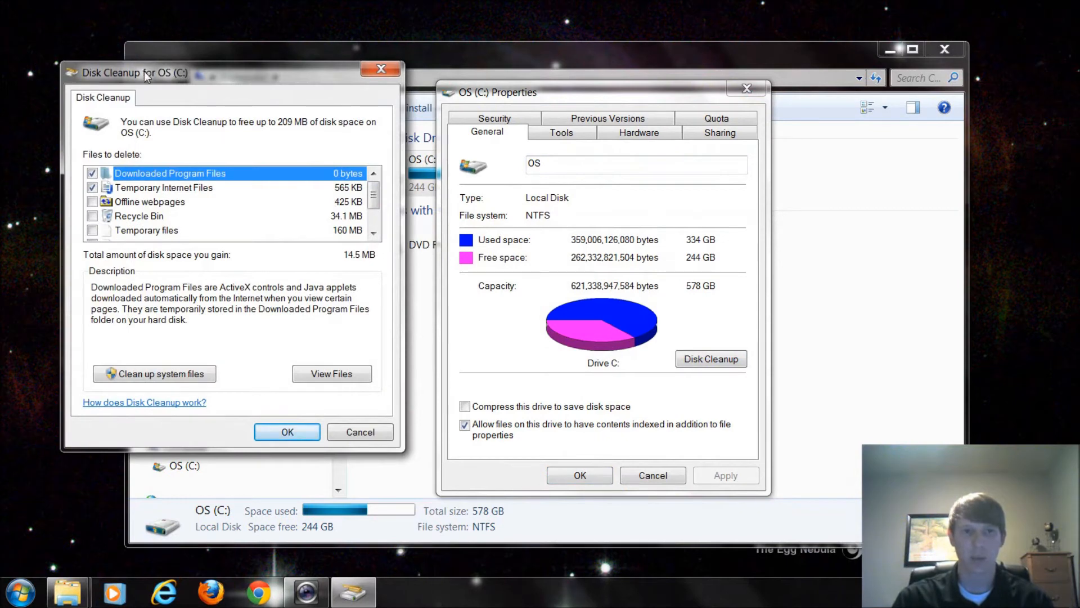
drag(137, 72, 260, 100)
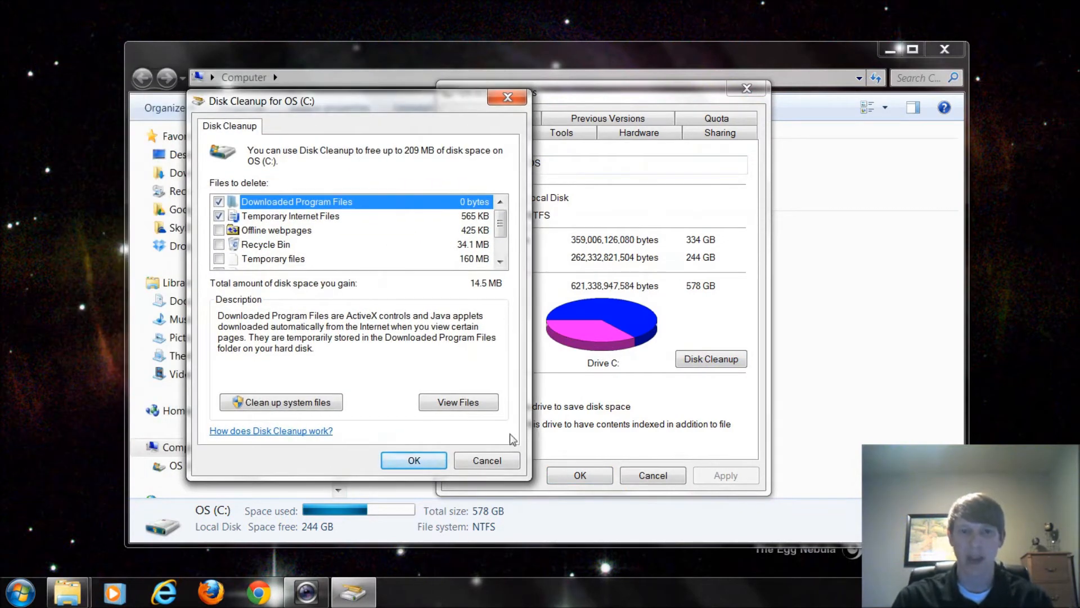
mouse_move(502, 299)
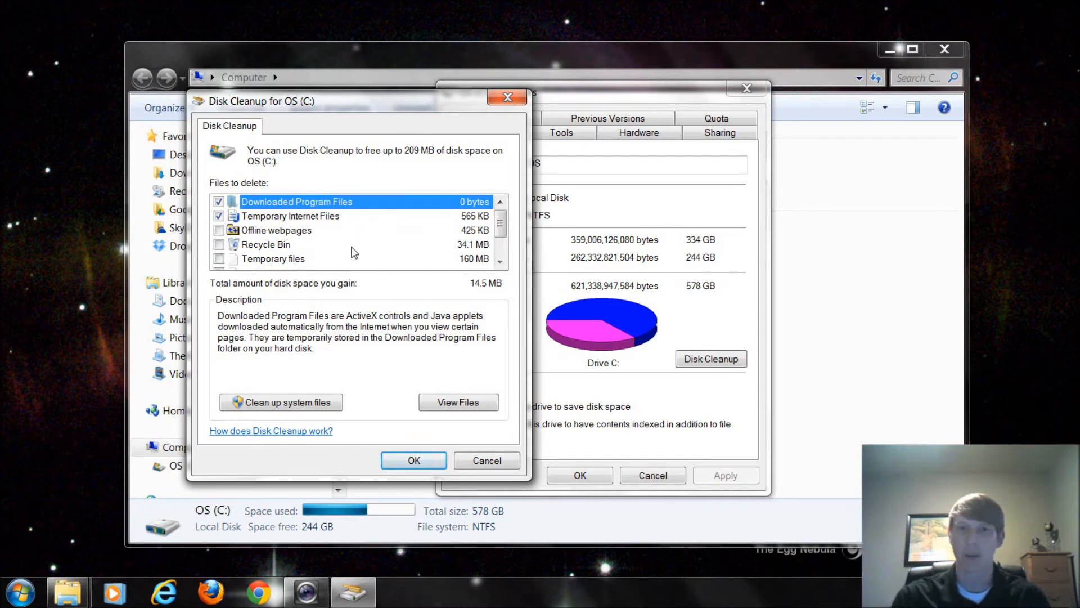
- Tick Offline webpages, Recycle Bin and Temporary files, raising the space to gain to 209 MB
click(219, 229)
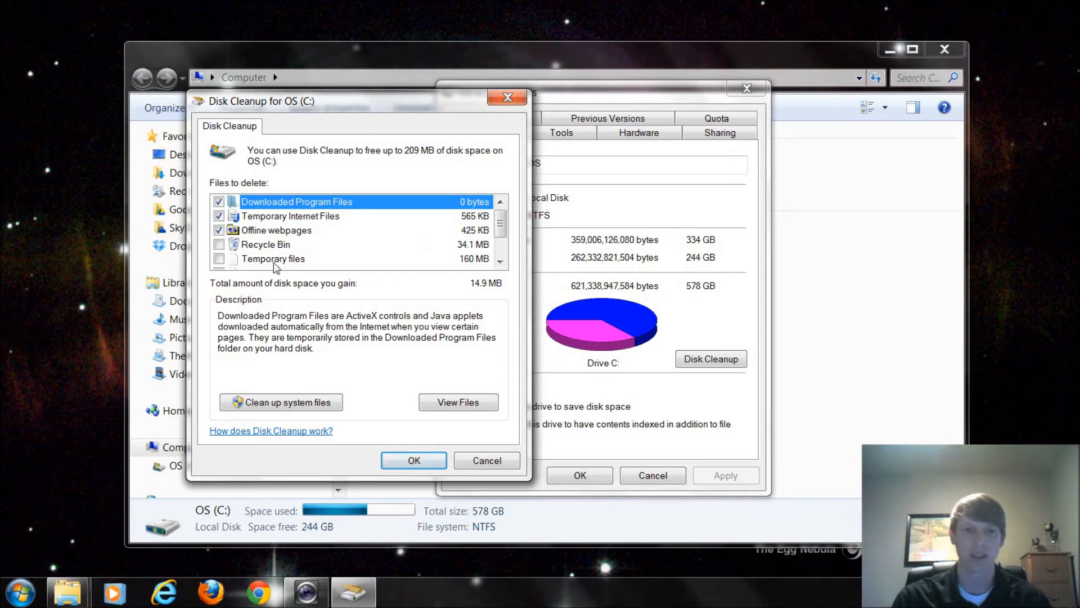
click(265, 245)
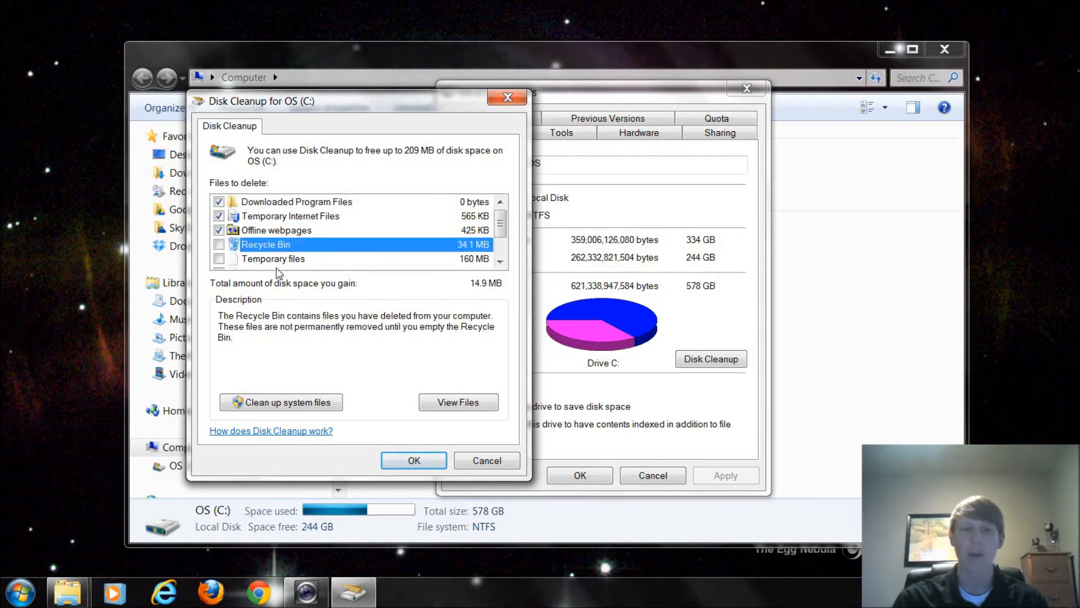
mouse_move(281, 256)
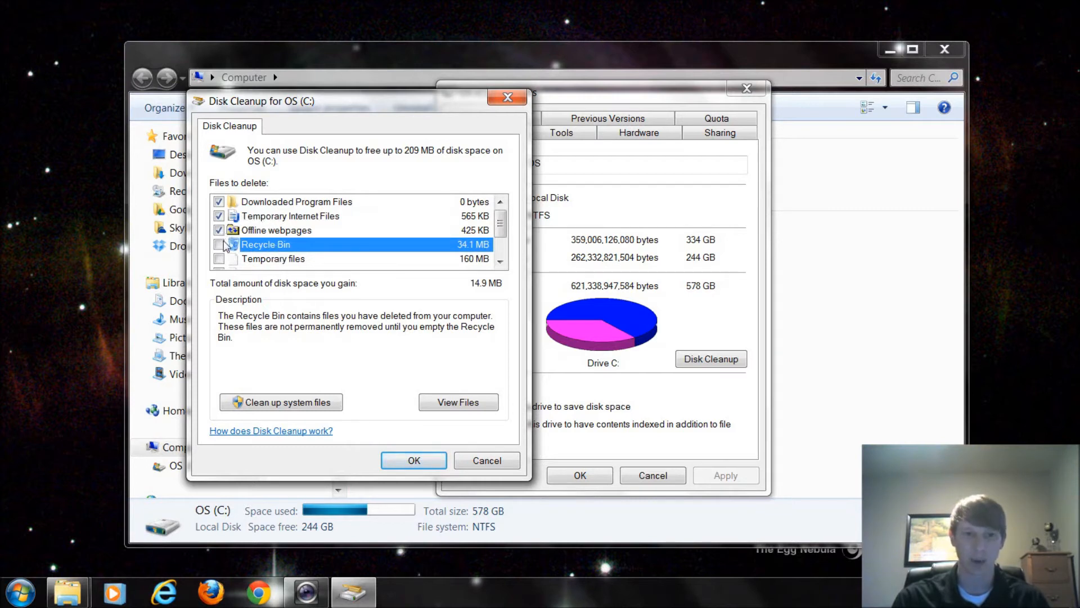
click(220, 244)
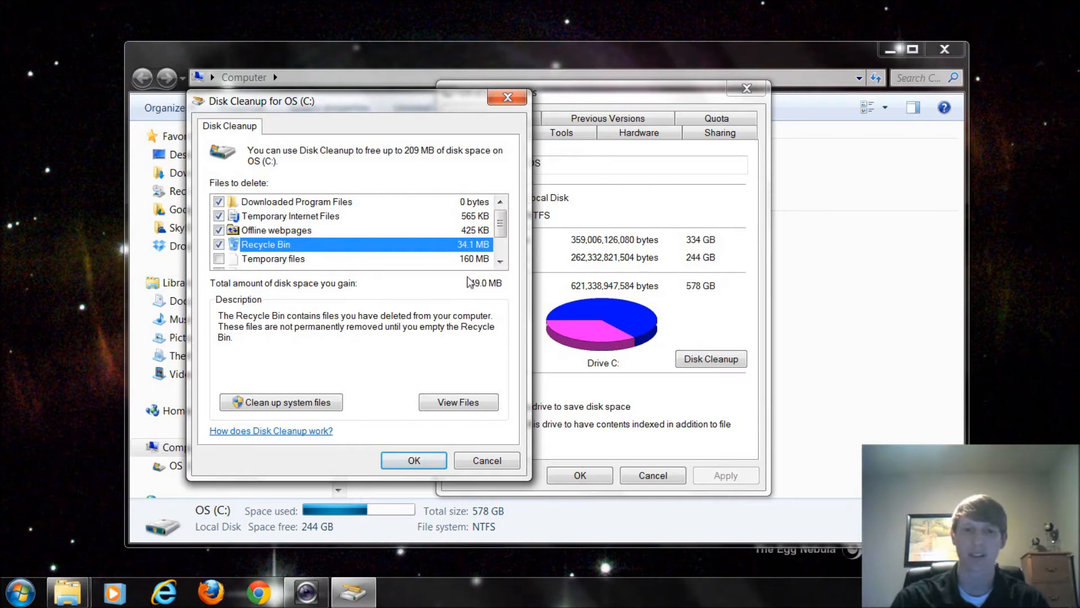
click(501, 262)
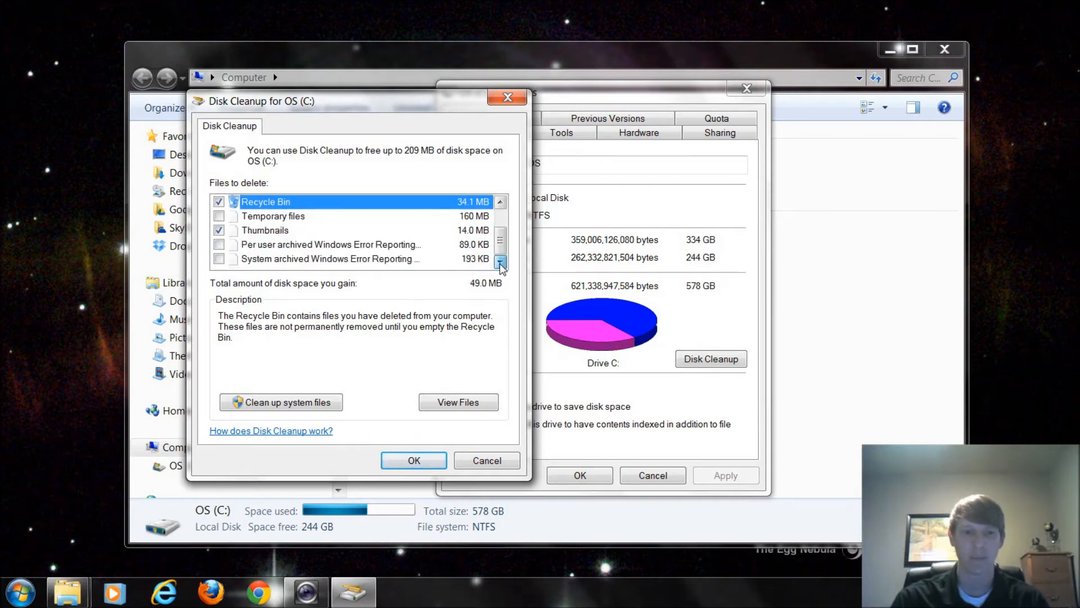
click(219, 216)
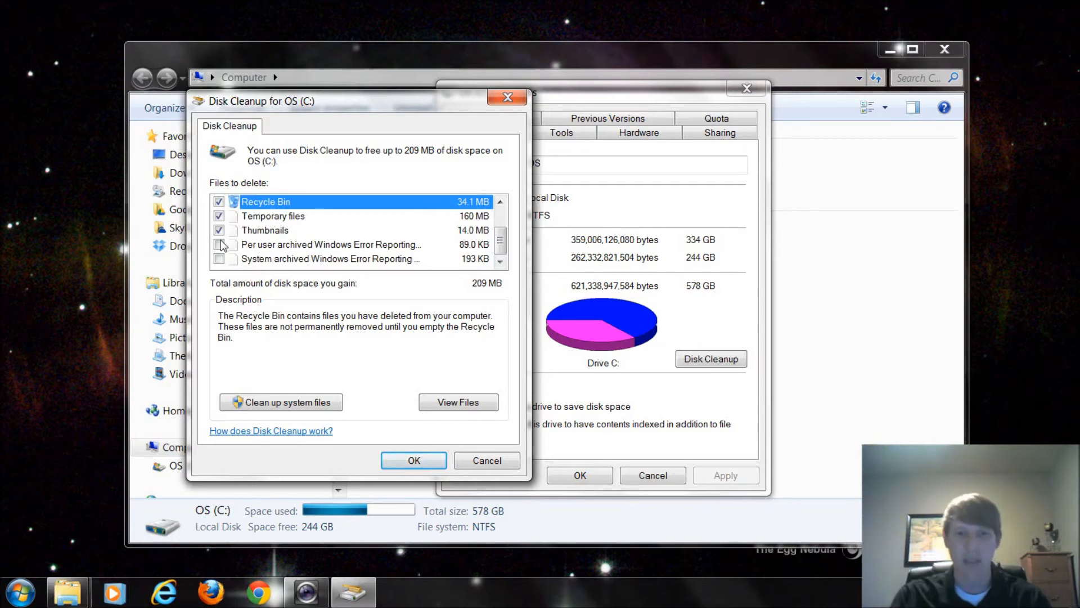
mouse_move(344, 274)
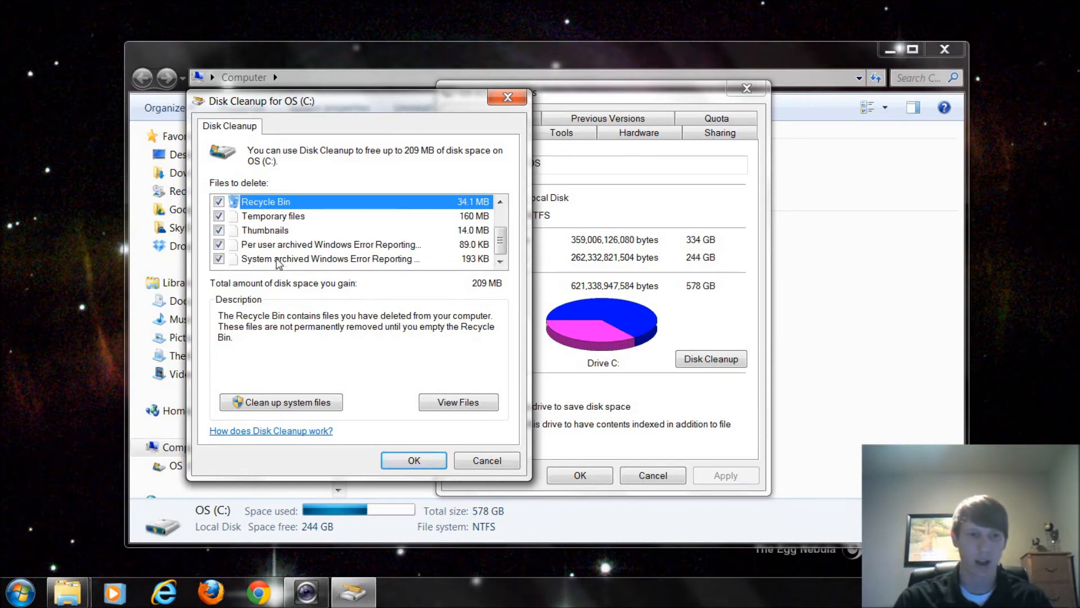
mouse_move(438, 322)
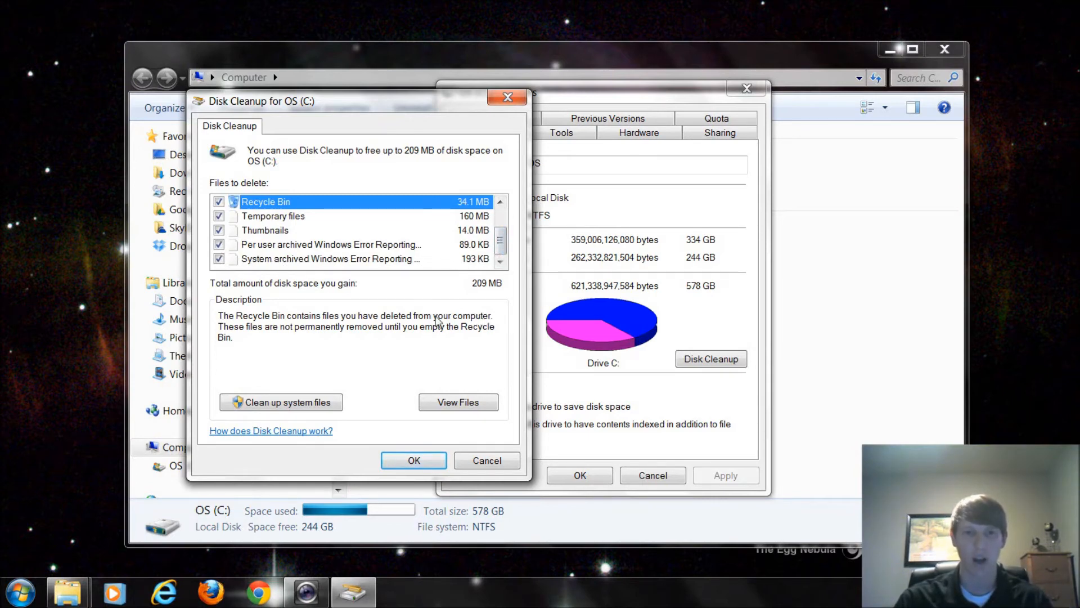
- Confirm with OK and Delete Files so the marked categories are permanently removed from C:
click(413, 460)
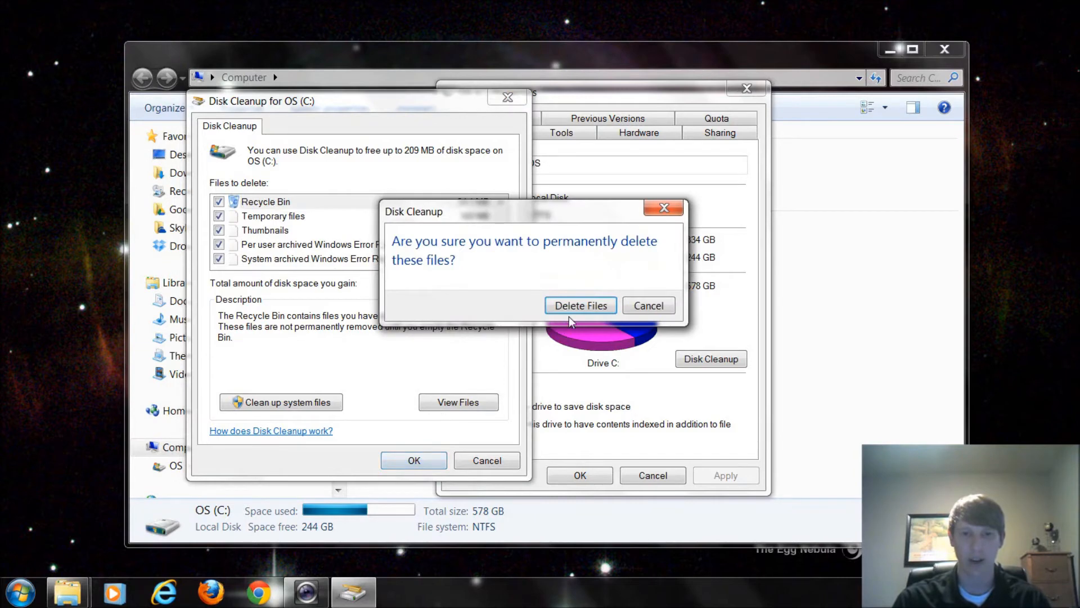
click(580, 305)
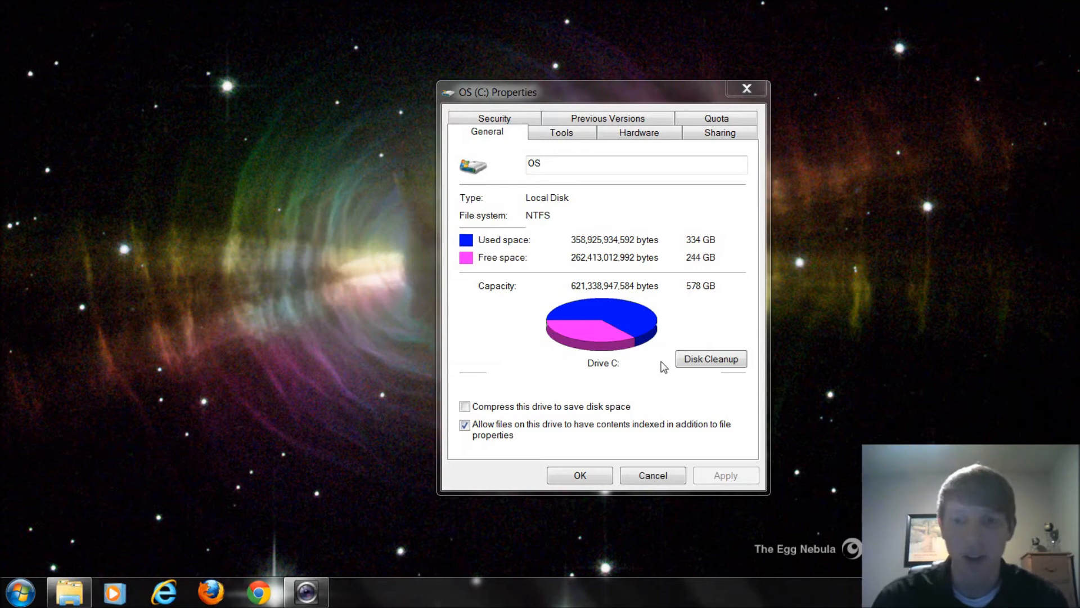
- Rescan drive C: with Clean up system files and move the window off the screen edge
click(710, 359)
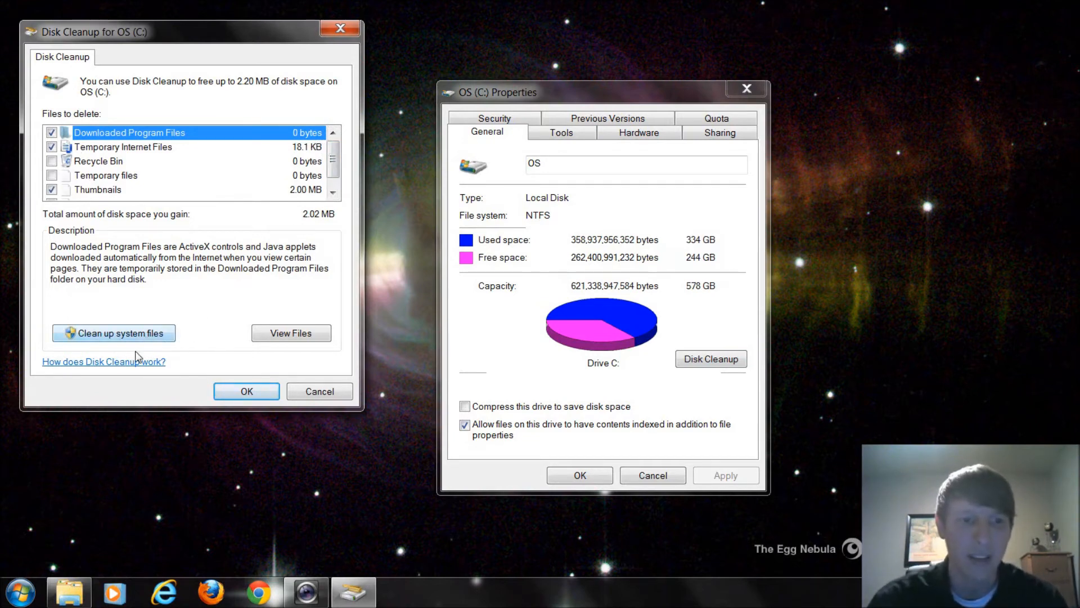
click(318, 390)
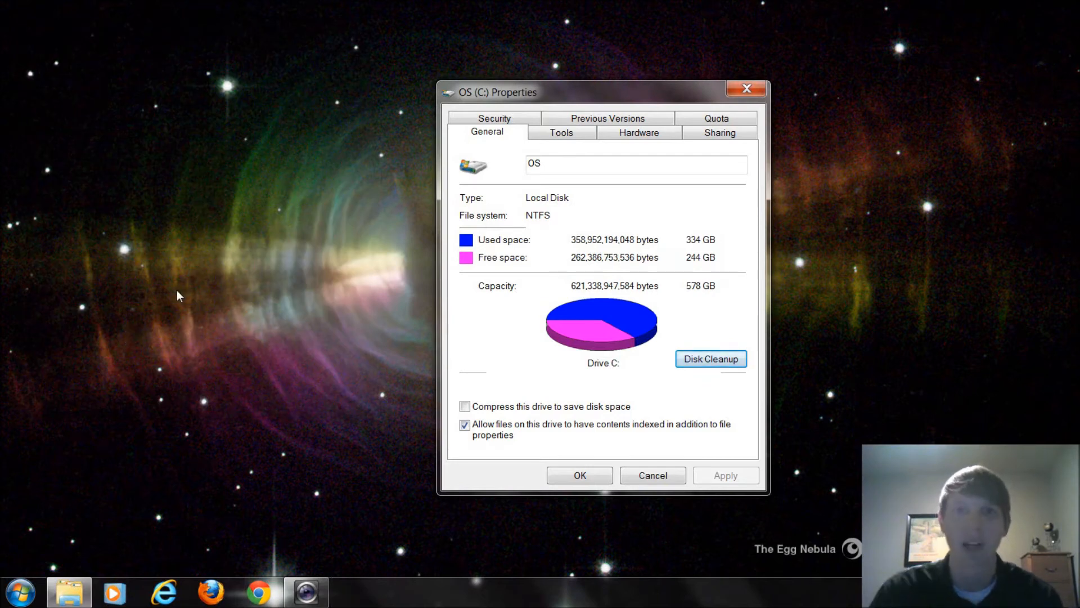
click(710, 359)
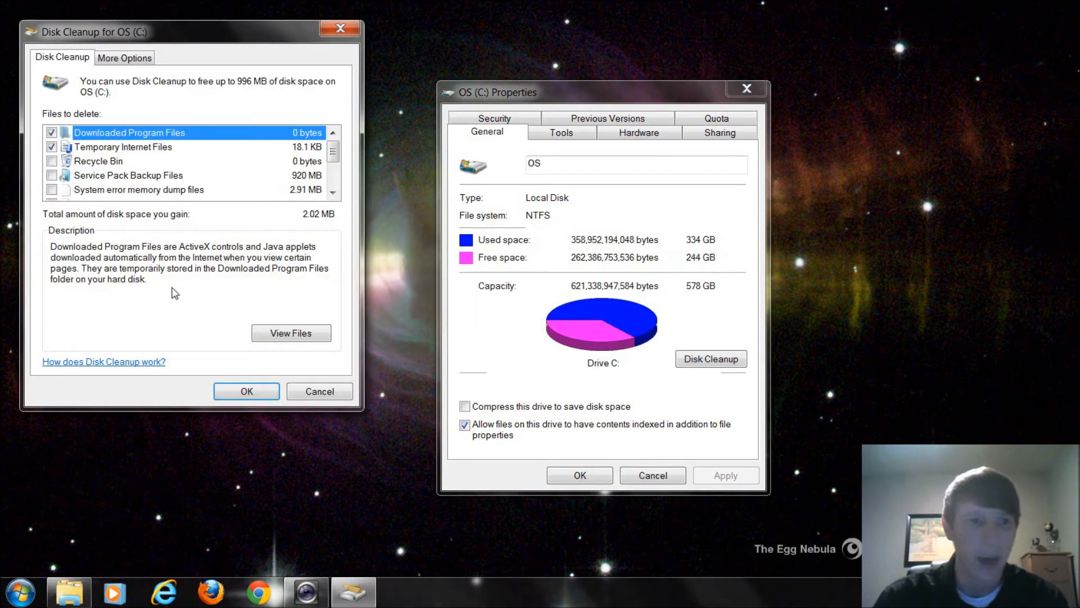
drag(192, 31, 293, 46)
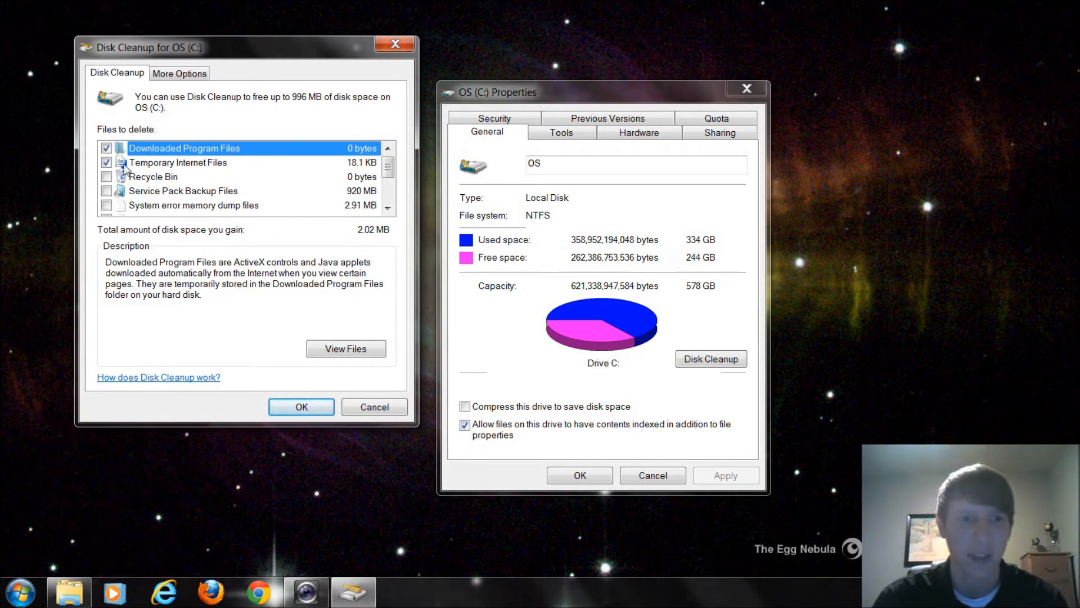
mouse_move(156, 195)
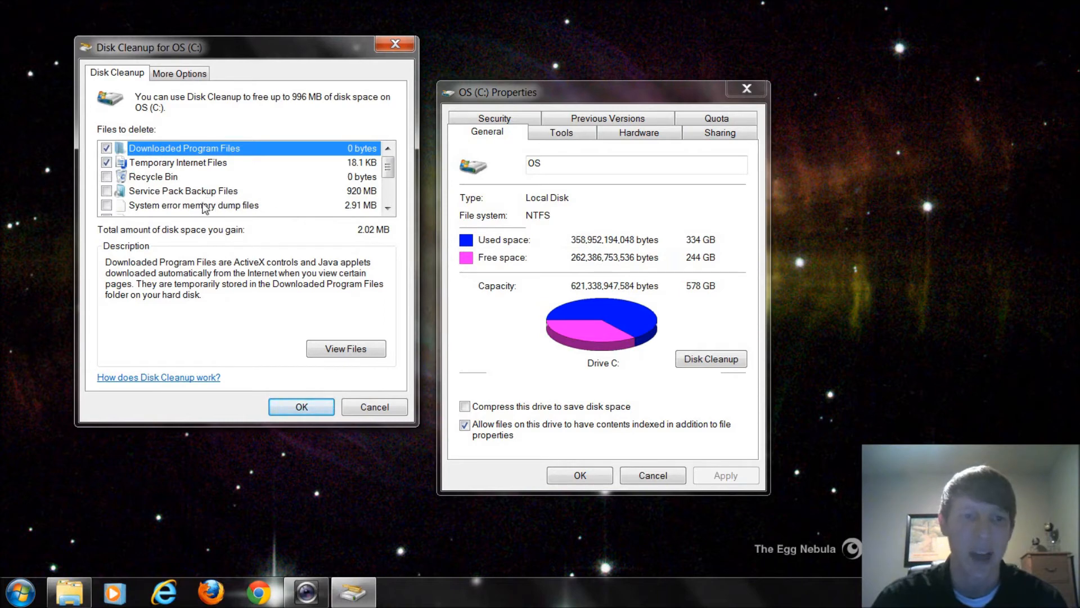
- Tick queued and archived error reporting files and system error memory dump files for deletion
click(107, 191)
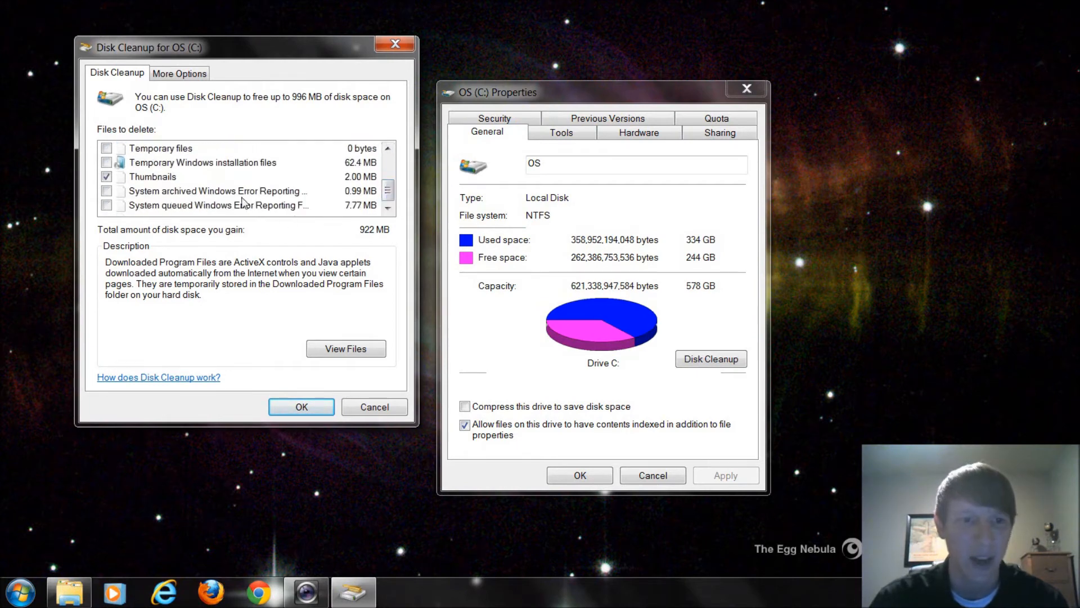
click(106, 205)
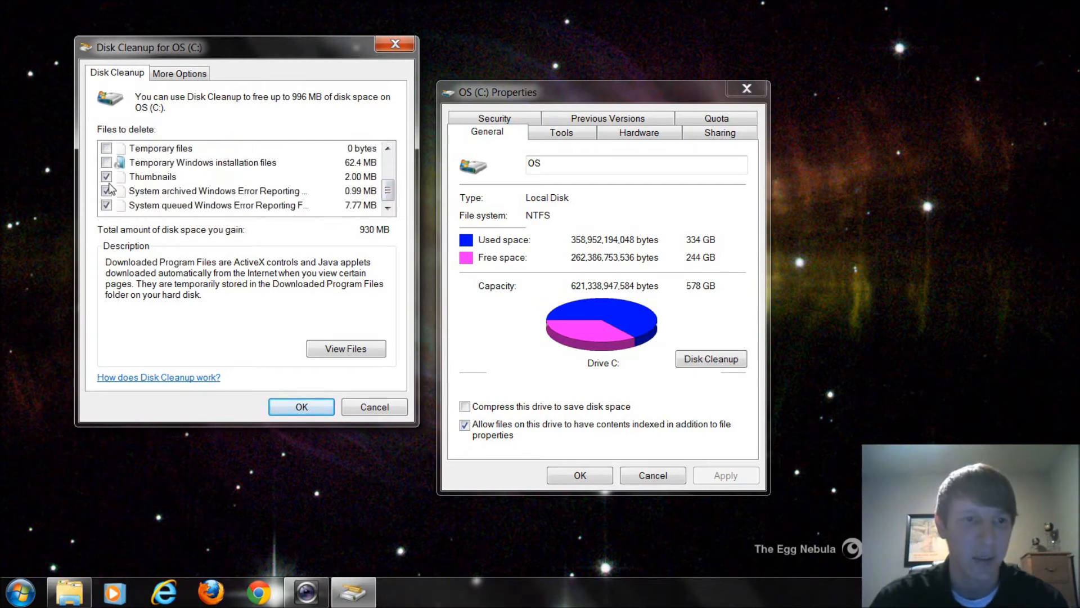
click(105, 148)
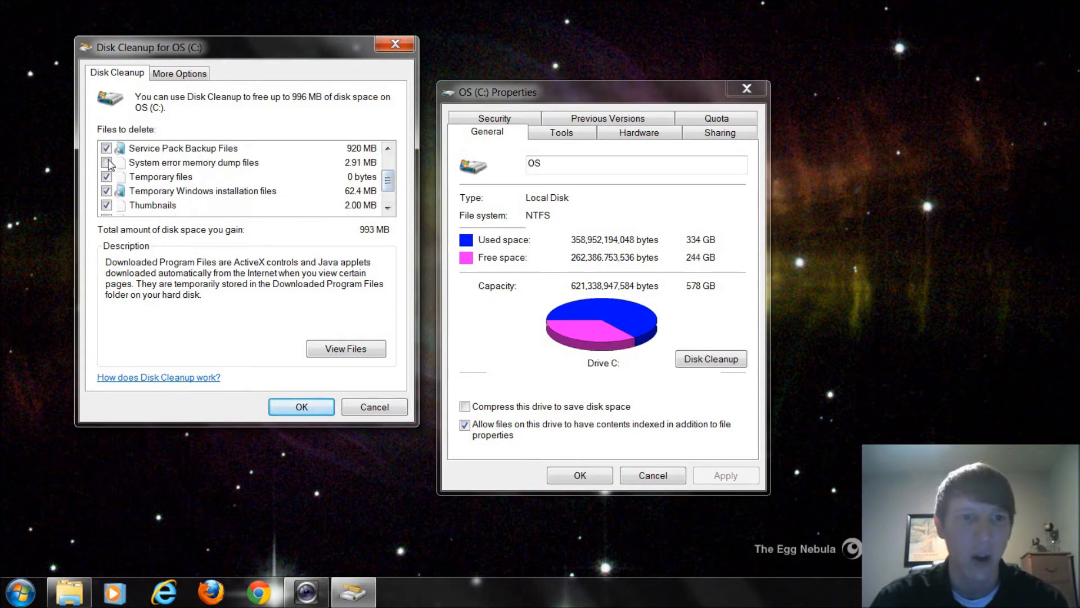
click(107, 162)
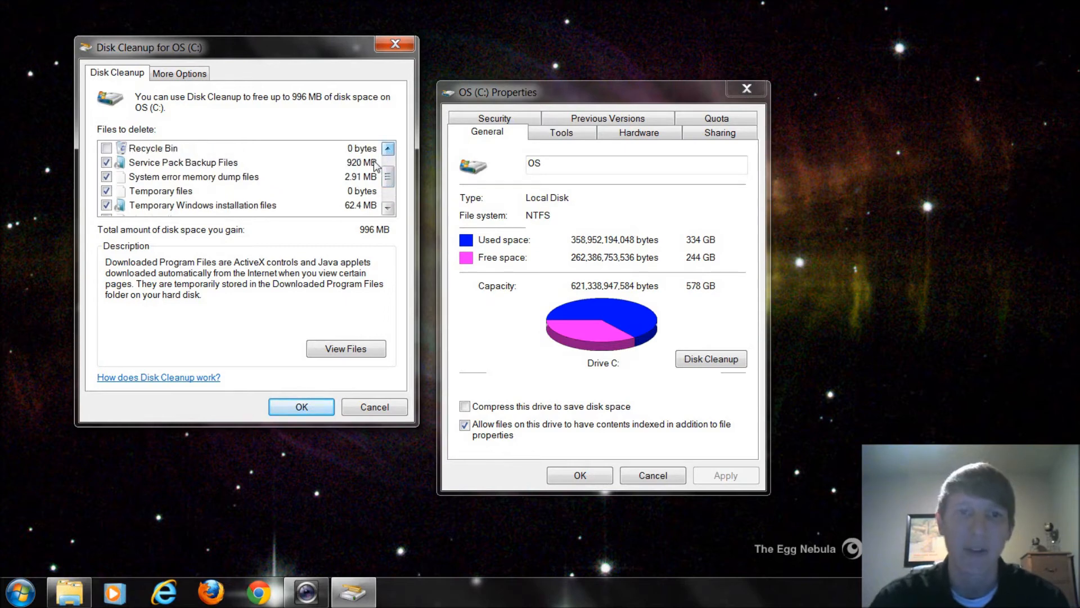
click(107, 162)
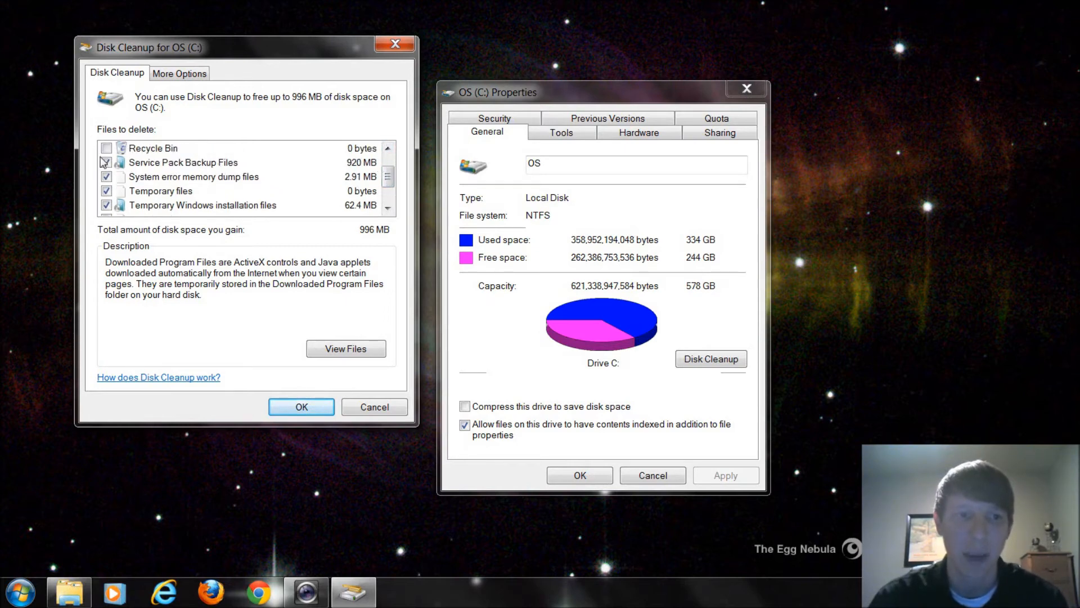
click(106, 162)
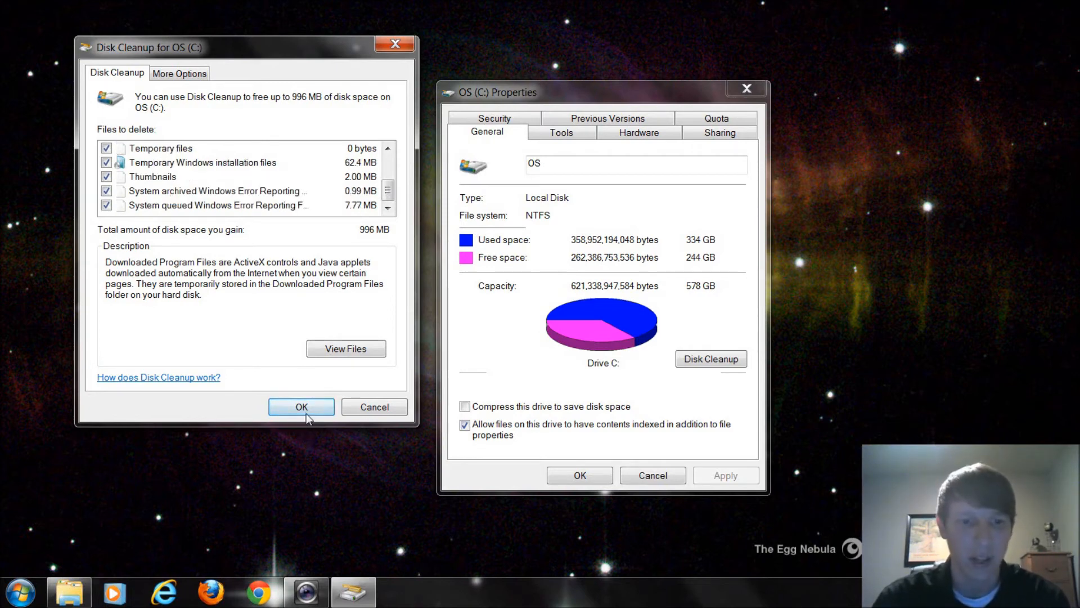
mouse_move(373, 407)
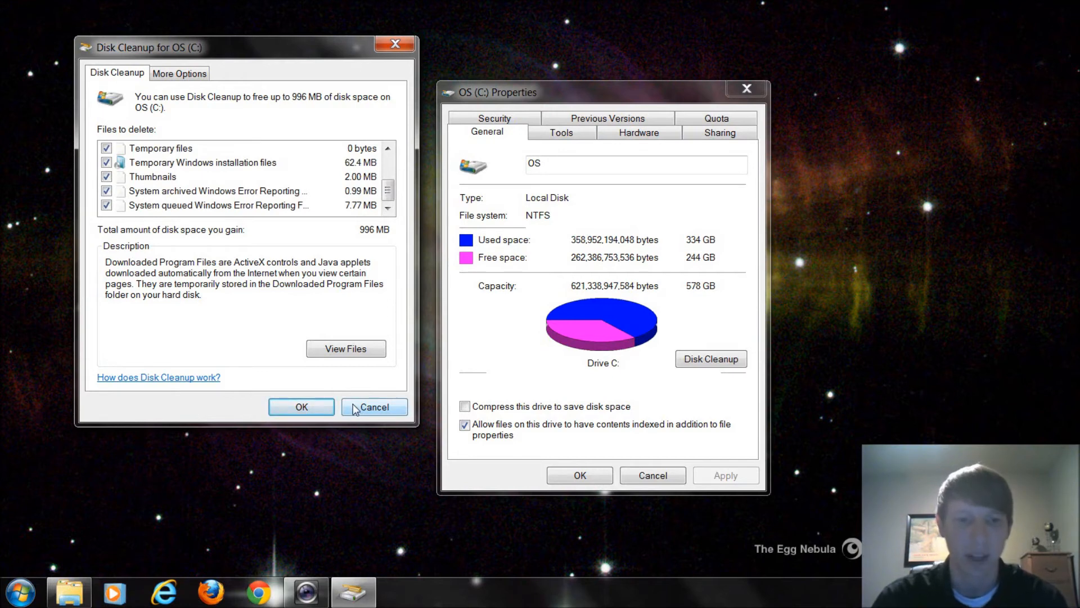
- Cancel Disk Cleanup, reopen it for C: and rescan with Clean up system files
click(374, 406)
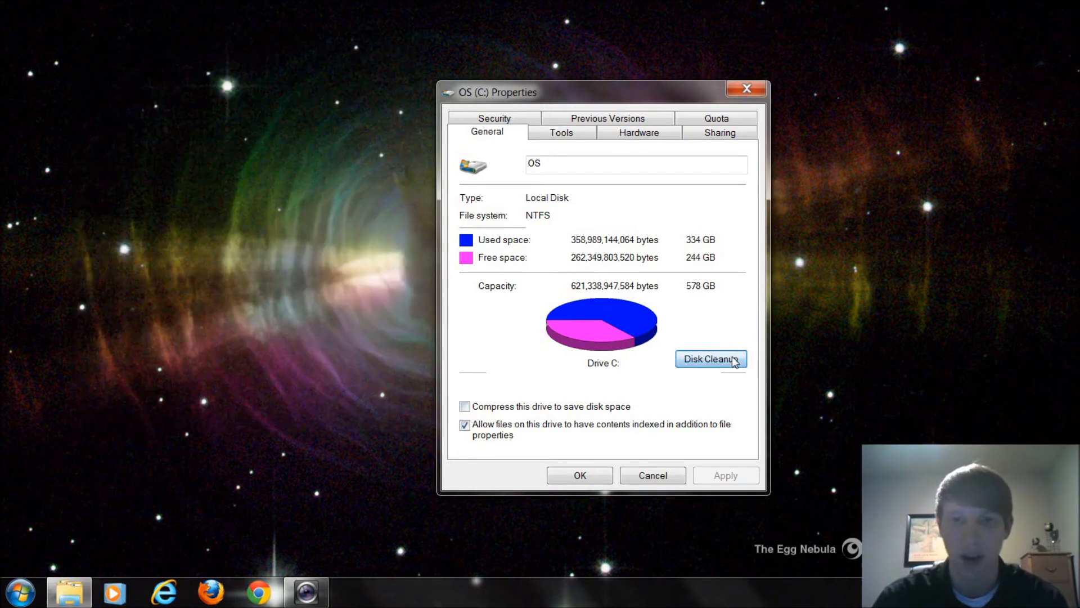
click(710, 359)
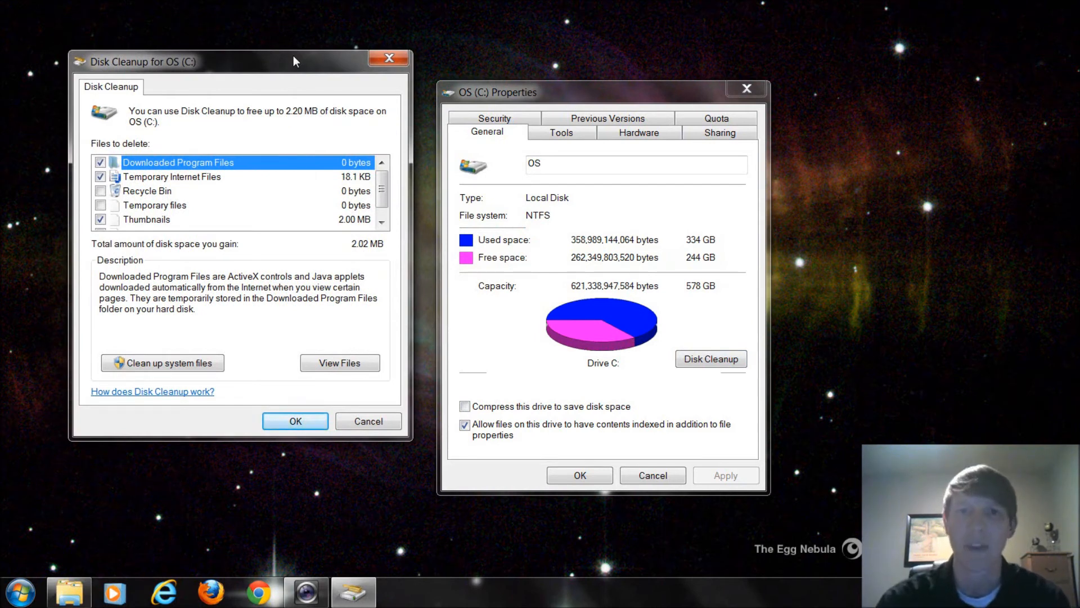
click(162, 362)
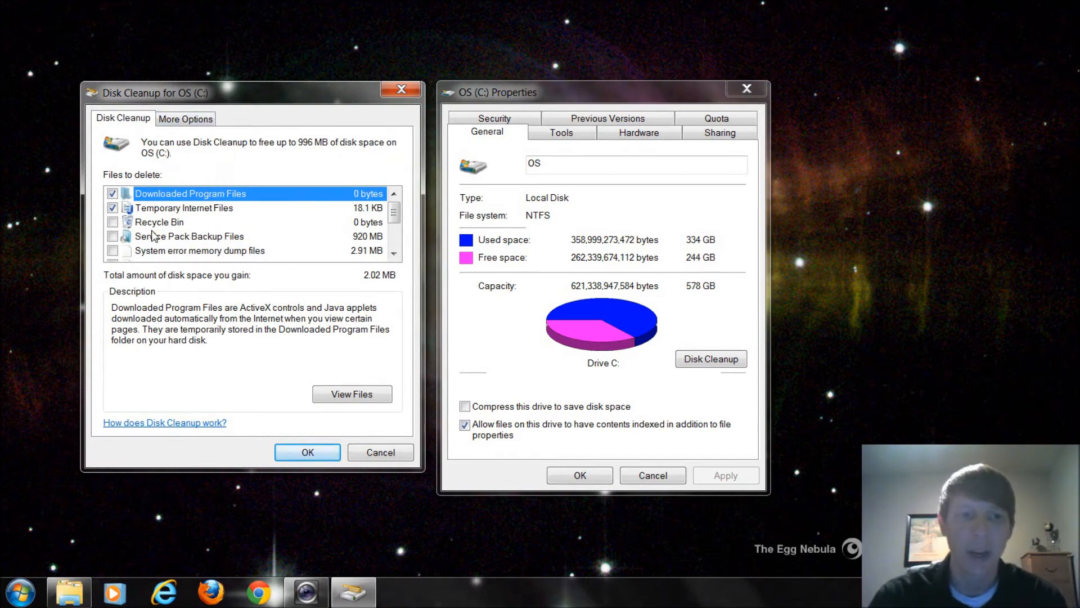
mouse_move(195, 142)
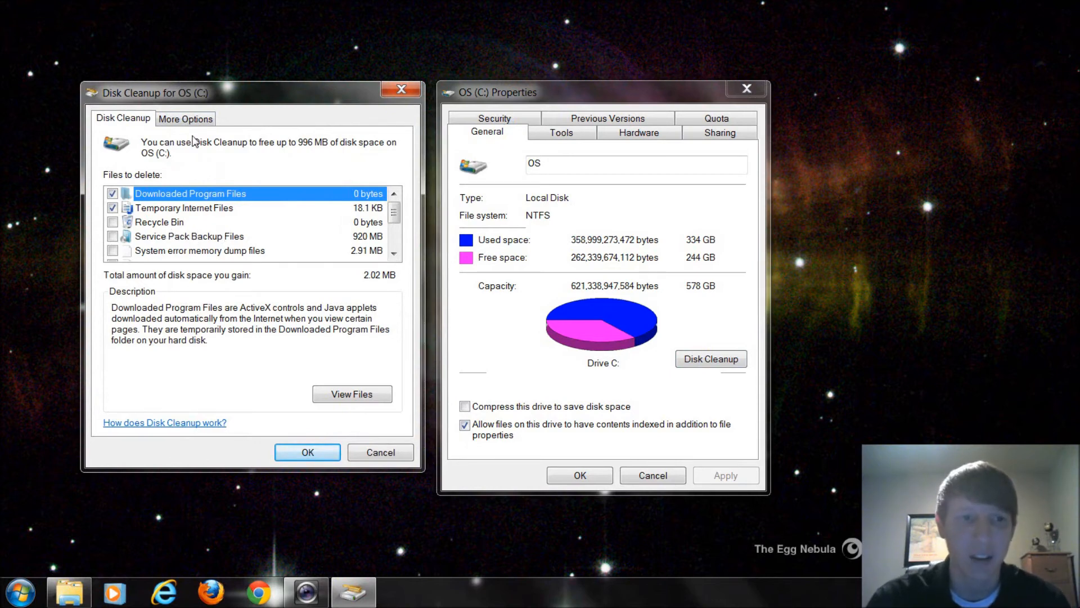
- Show the More Options tab with unused programs and restore point cleanup
click(186, 118)
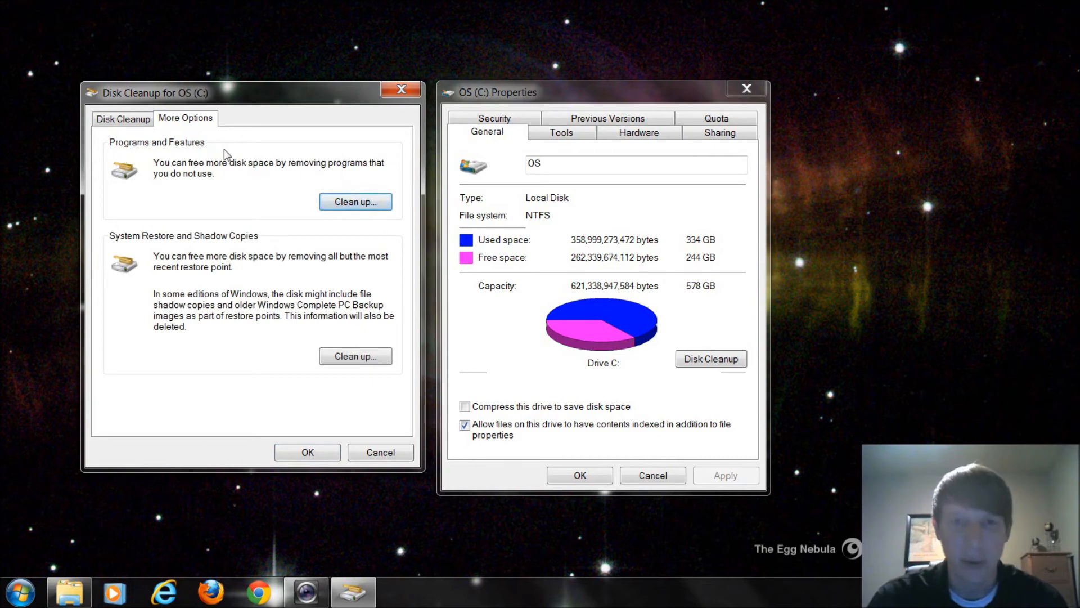
mouse_move(290, 168)
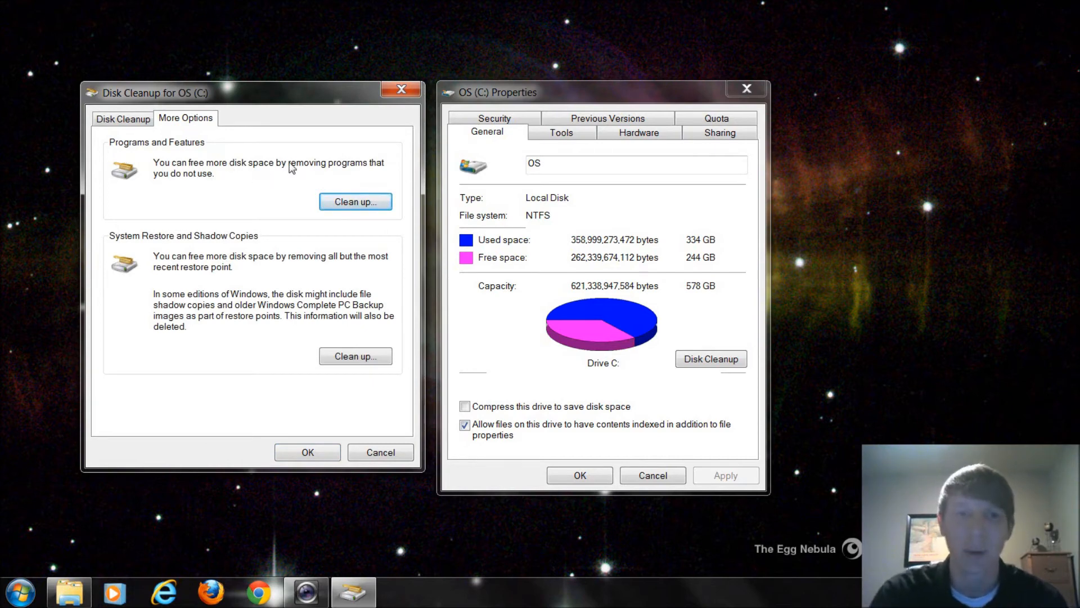
click(355, 201)
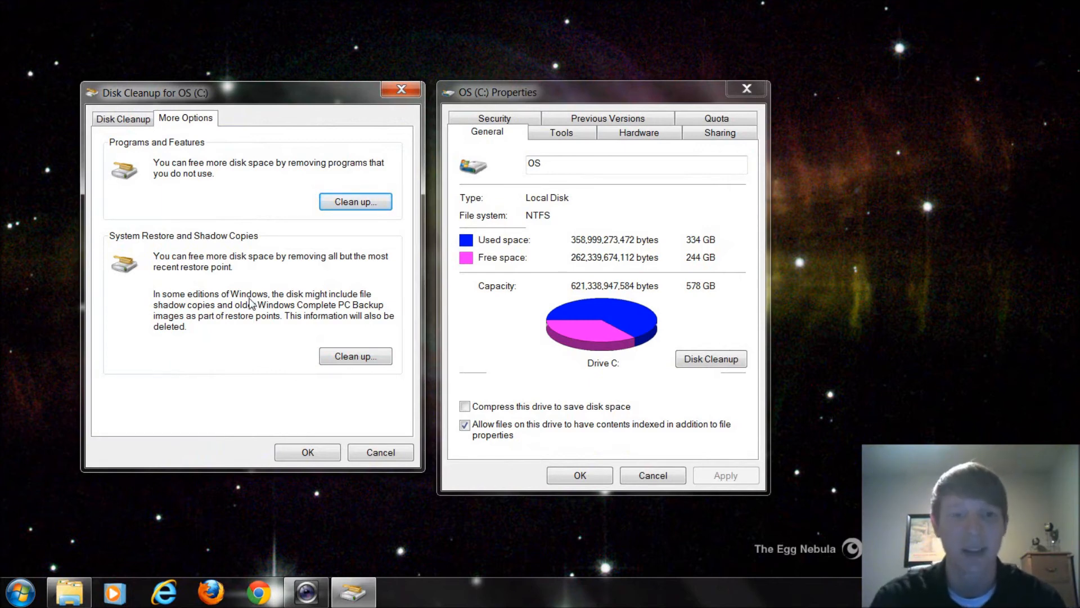
mouse_move(262, 344)
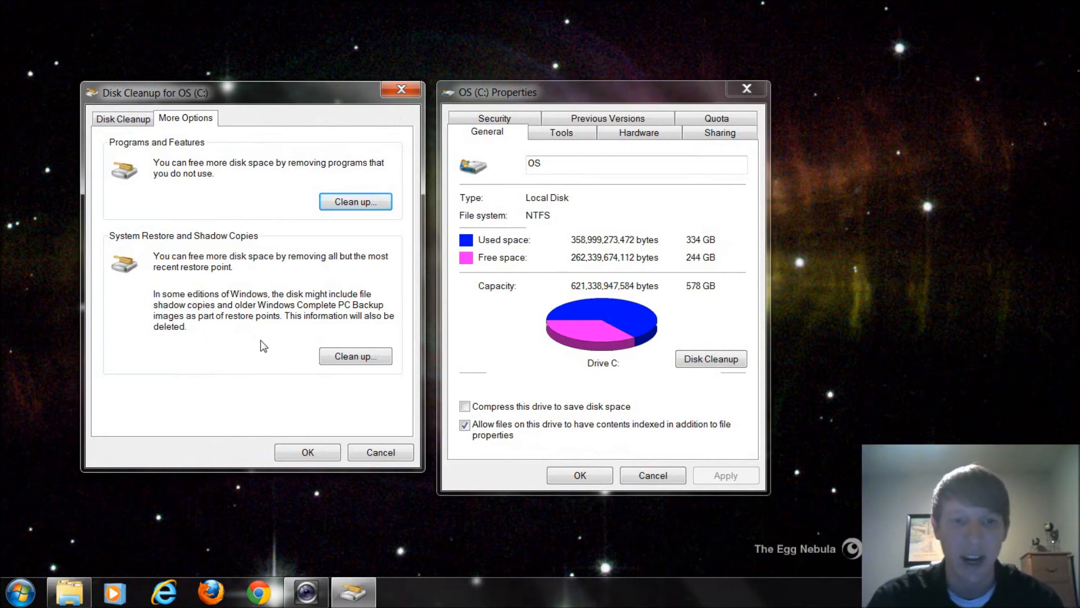
mouse_move(268, 364)
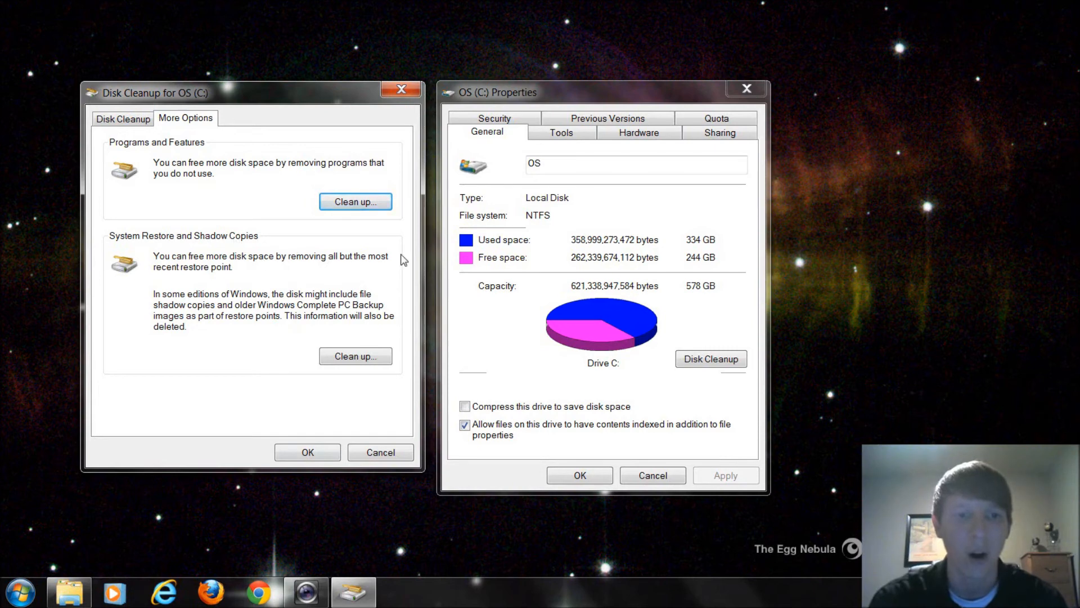
mouse_move(331, 239)
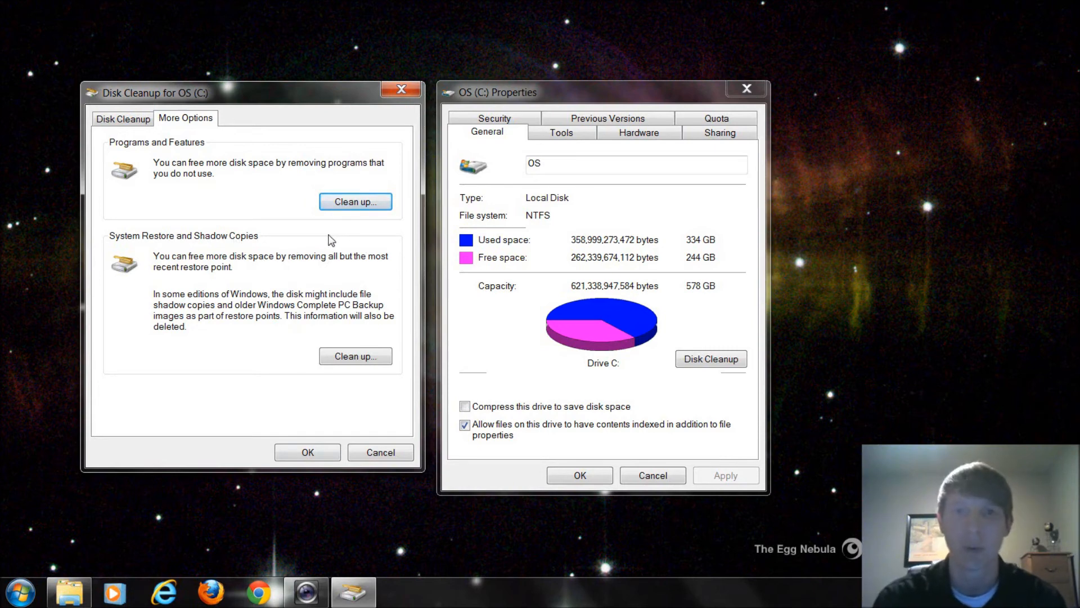
- Request cleanup of all but the latest restore point under System Restore and Shadow Copies
click(355, 357)
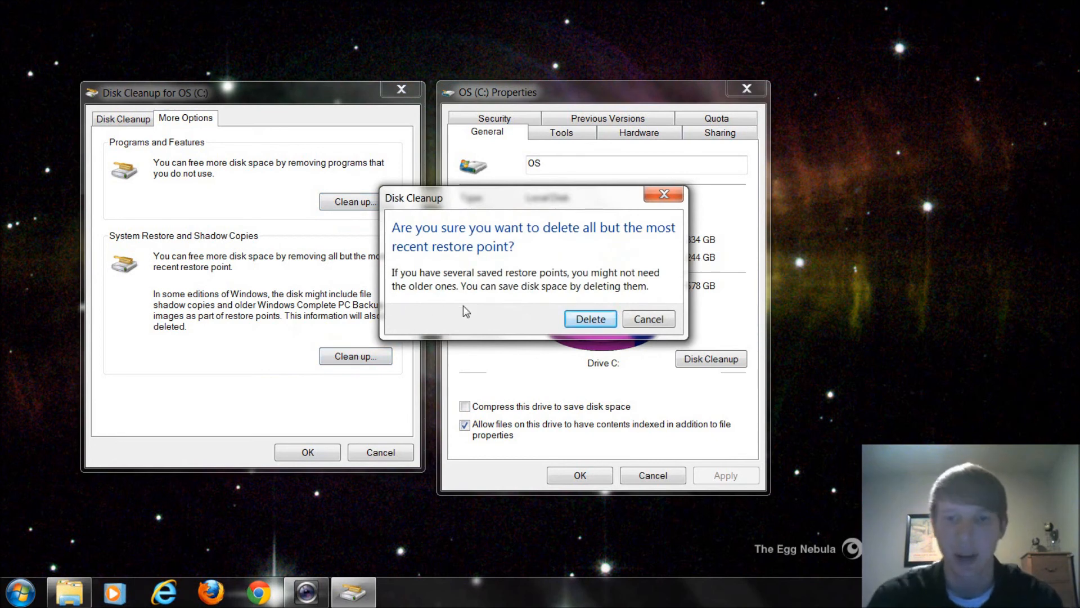
mouse_move(615, 297)
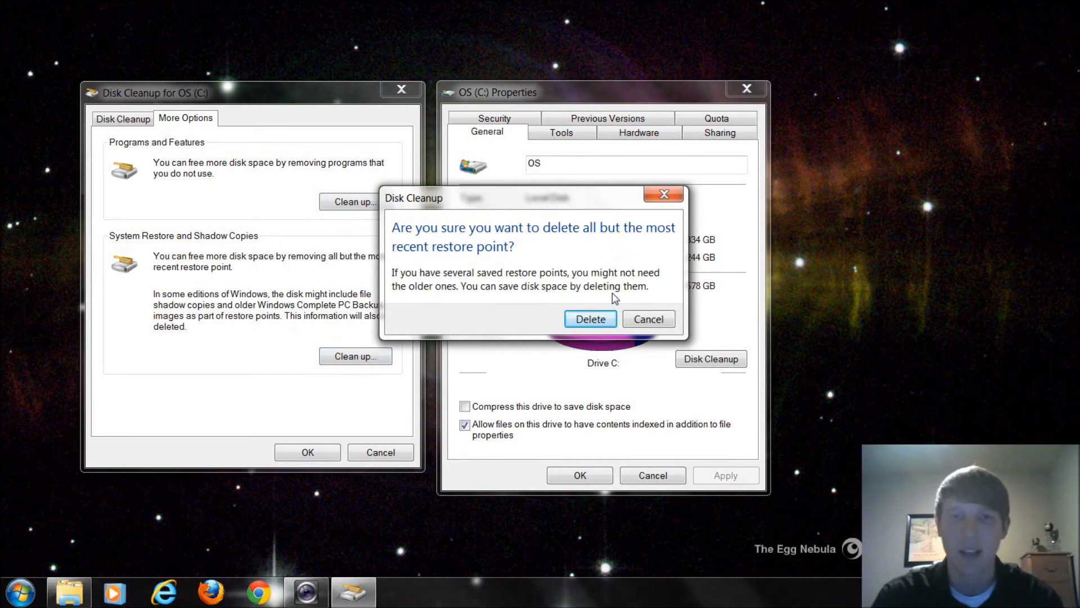
mouse_move(590, 296)
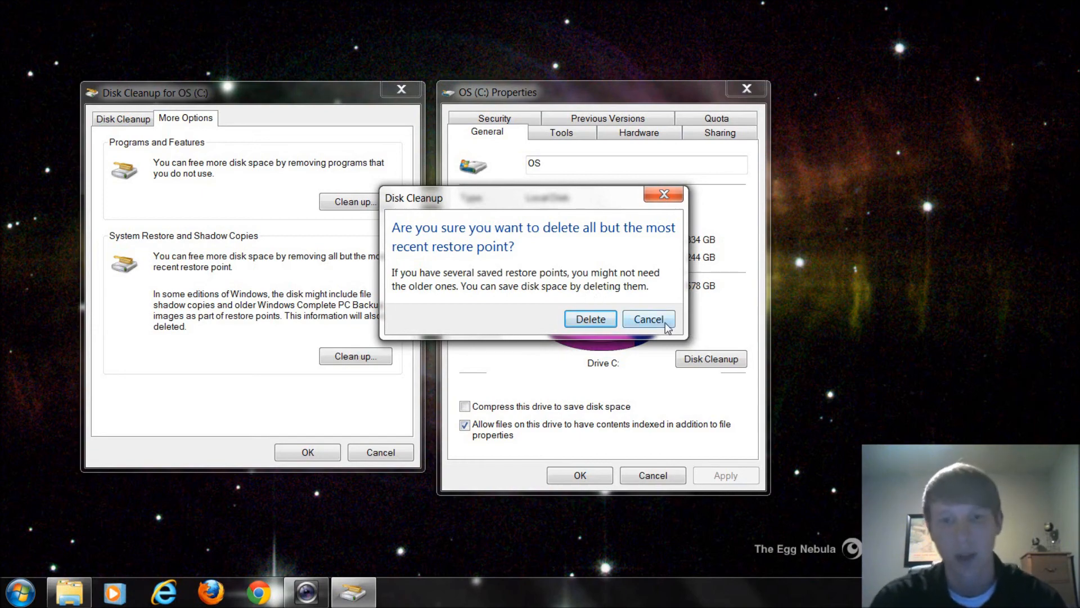
- Decline restore point removal, tick memory dump and queued error reporting files, and request deletion
click(647, 318)
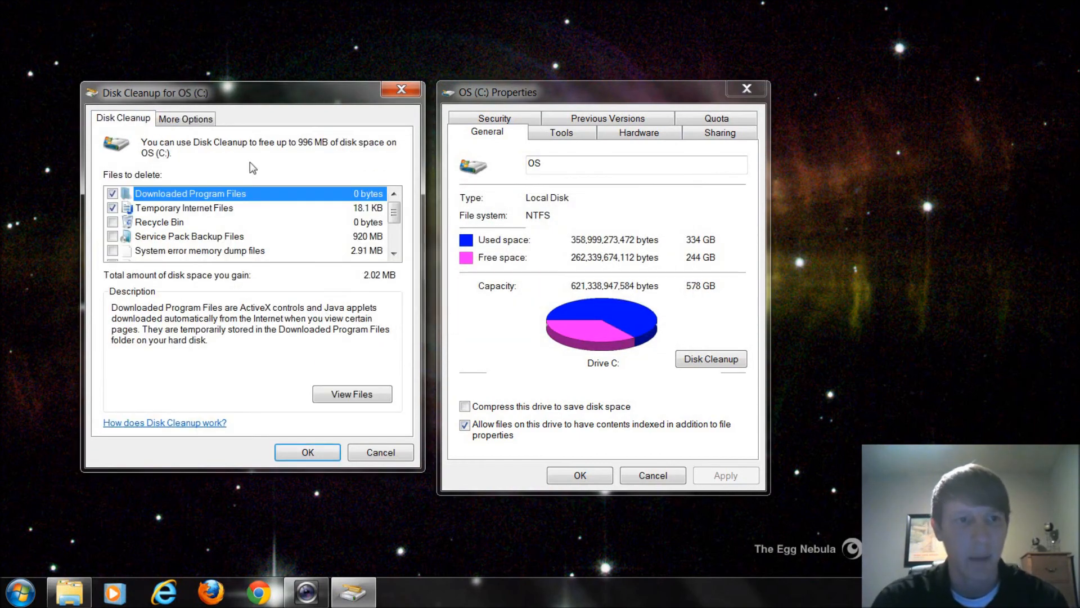
click(200, 250)
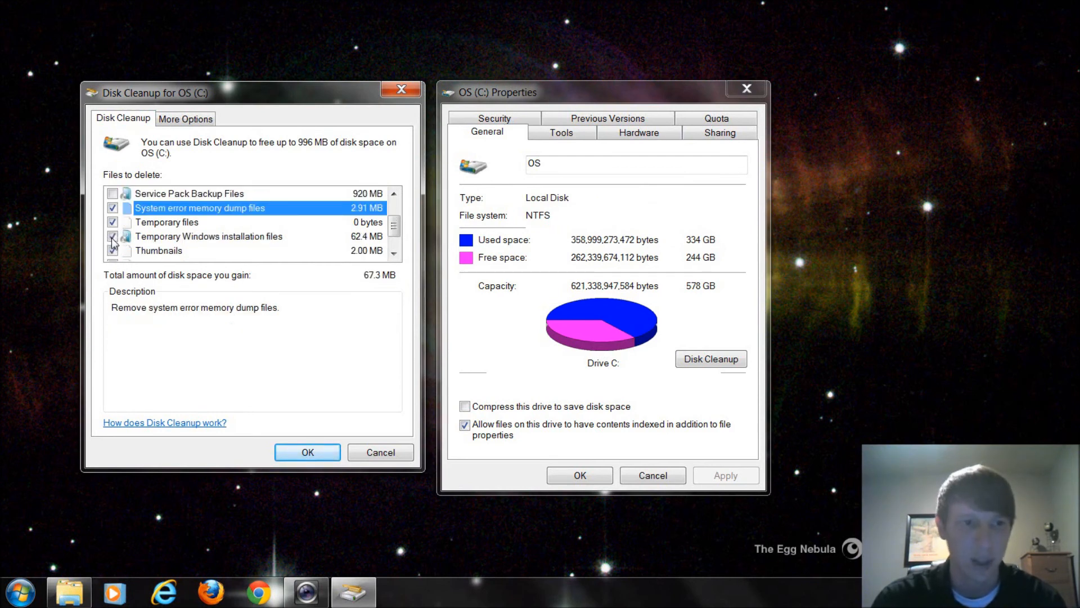
scroll(down, 3)
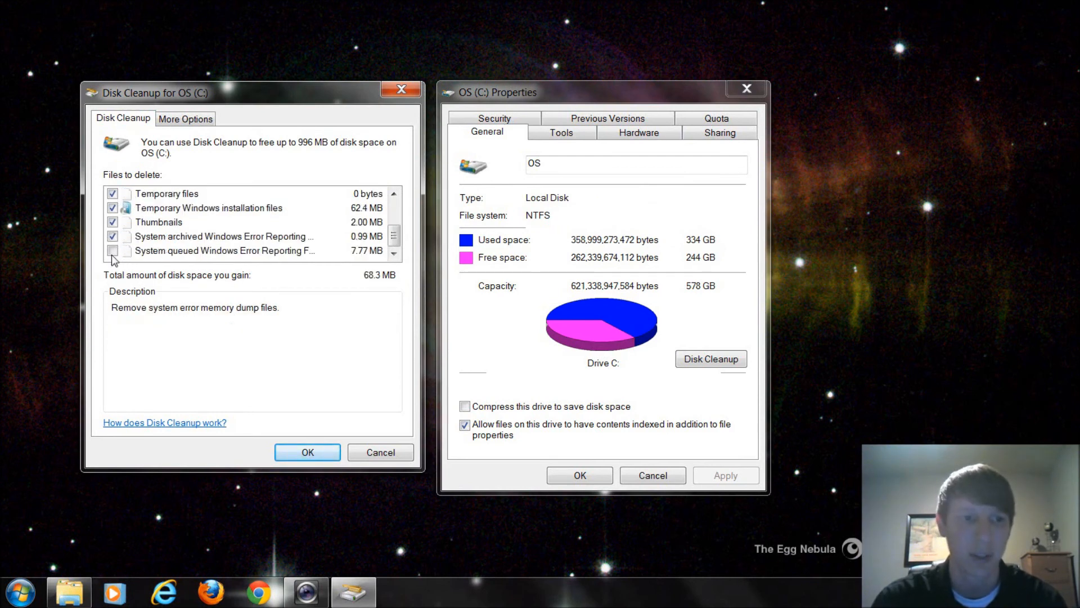
click(306, 453)
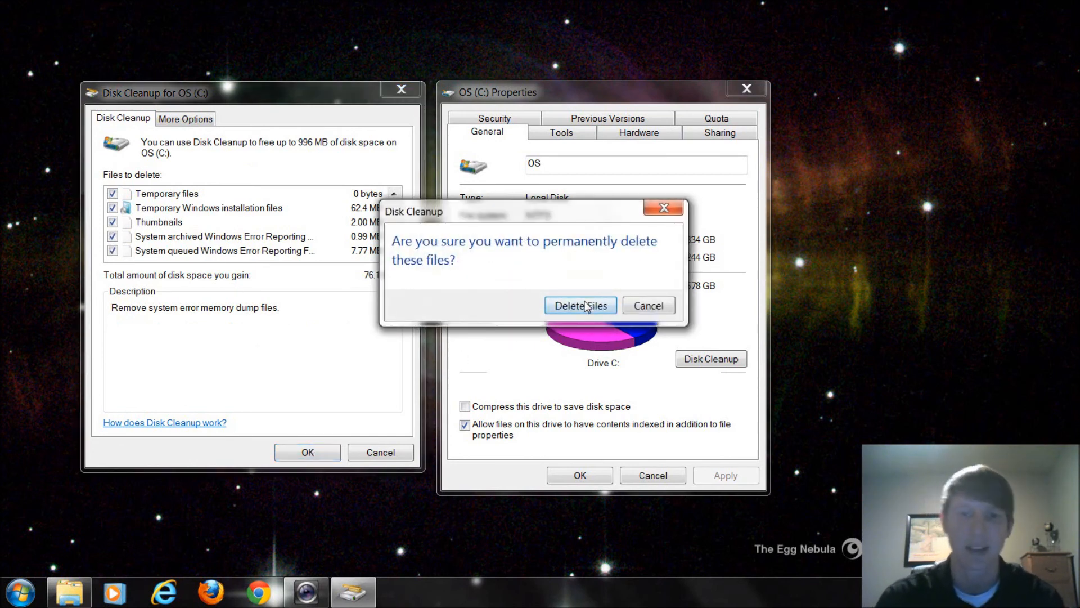
- Confirm Delete Files so the checked system files are permanently removed from drive C:
click(580, 305)
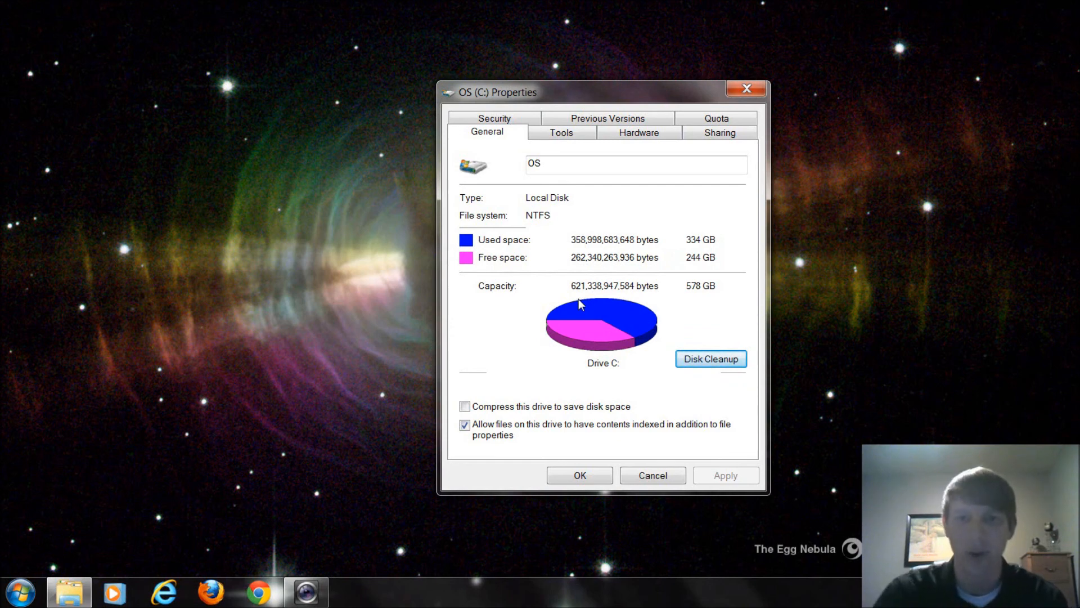
mouse_move(686, 306)
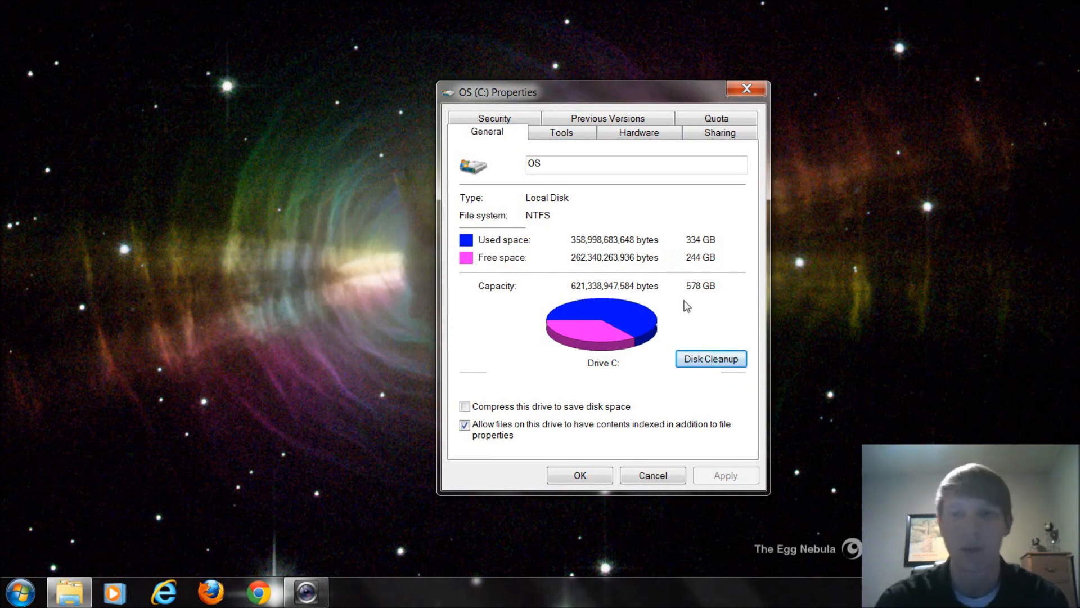